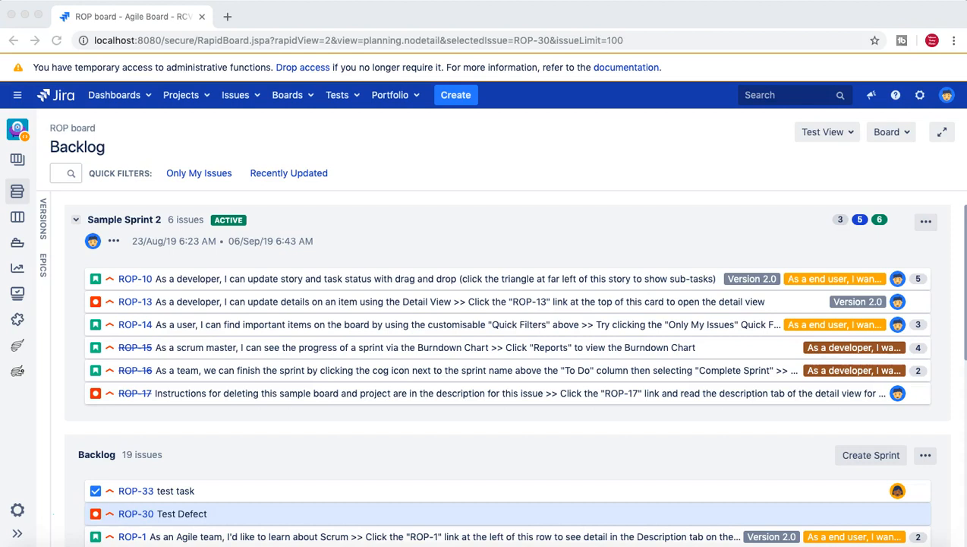
mouse_move(636, 175)
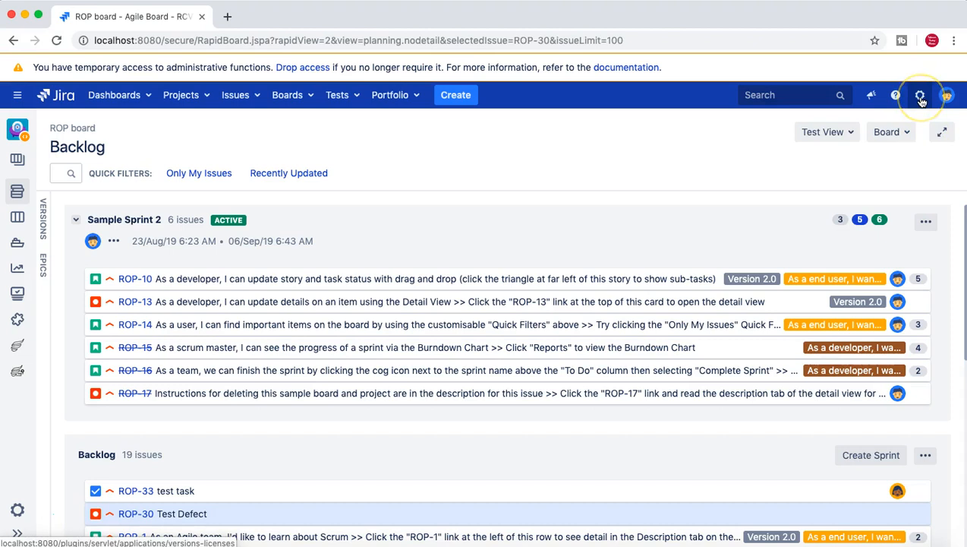
Step: Open the Jira administration menu from the cog icon
left_click(920, 94)
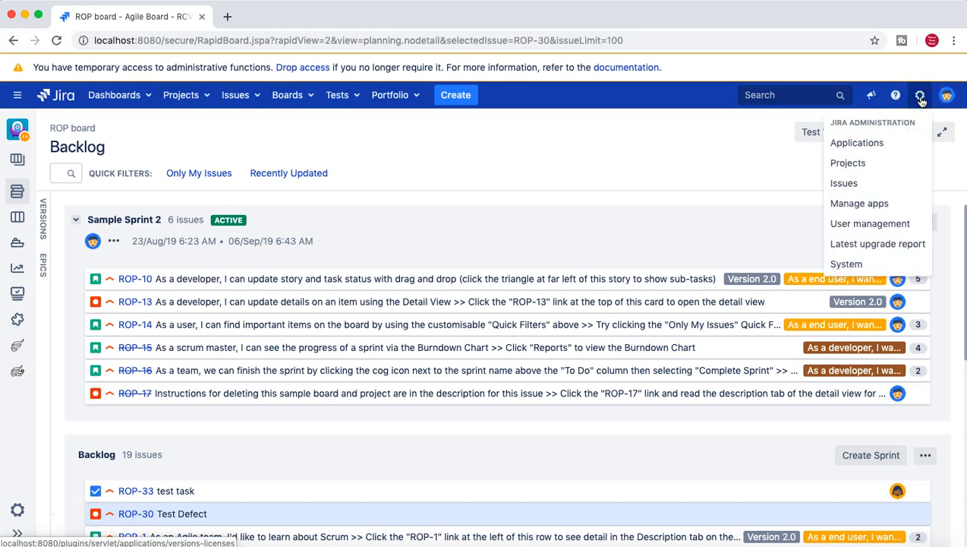
mouse_move(859, 192)
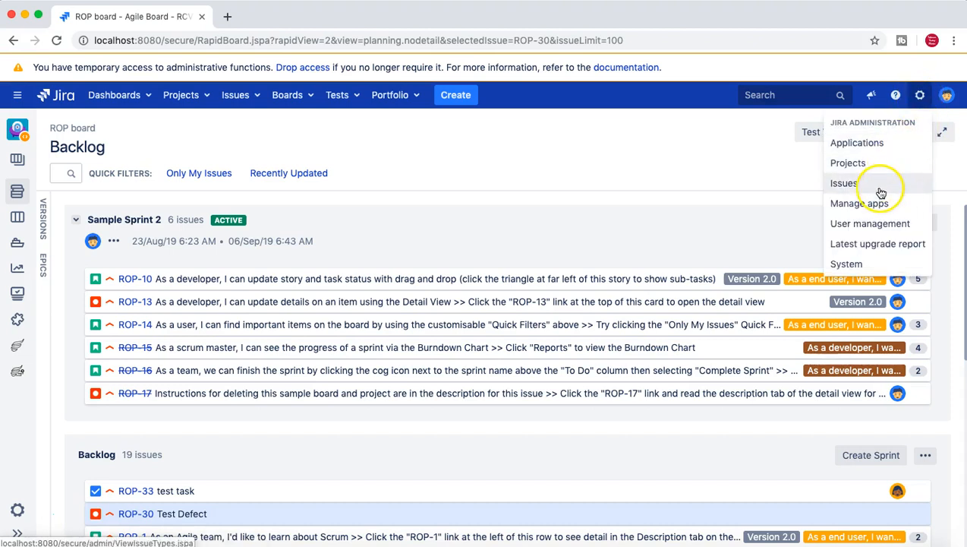
Step: Go to Issues administration and select Statuses under Issue Attributes
left_click(843, 183)
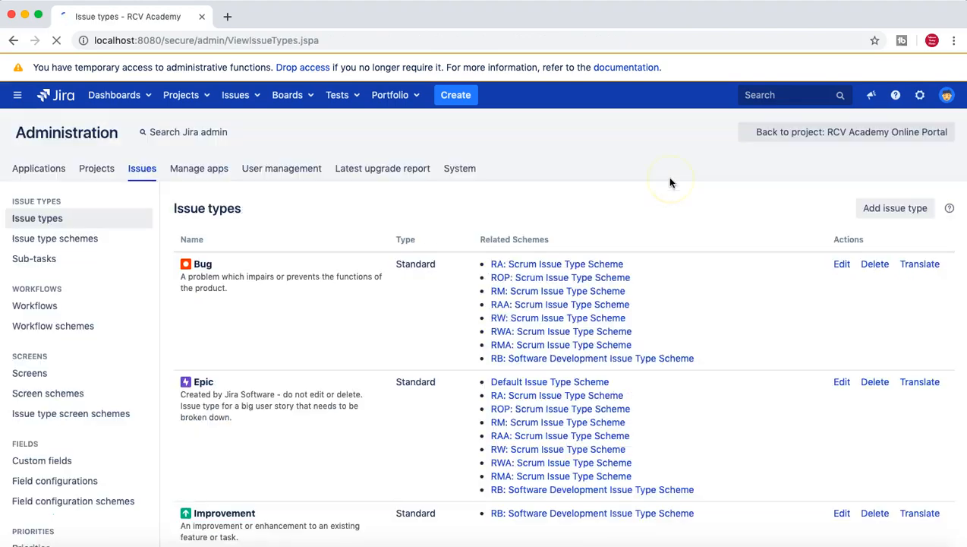
scroll("down", 3)
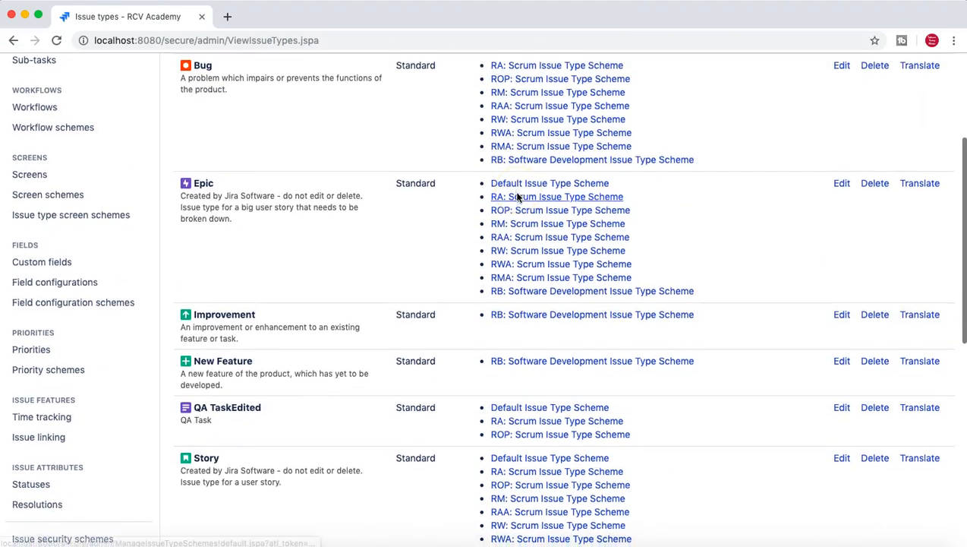
scroll("down", 3)
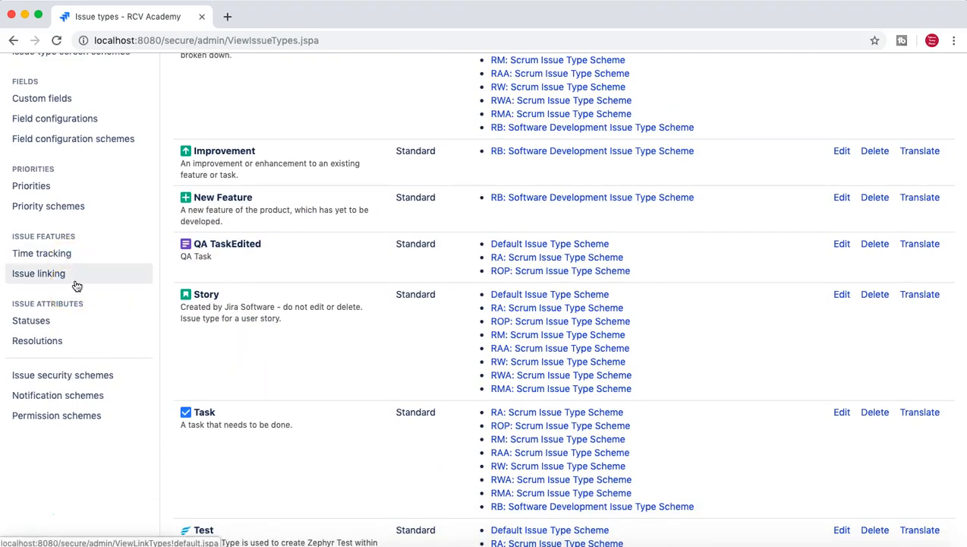
scroll("down", 3)
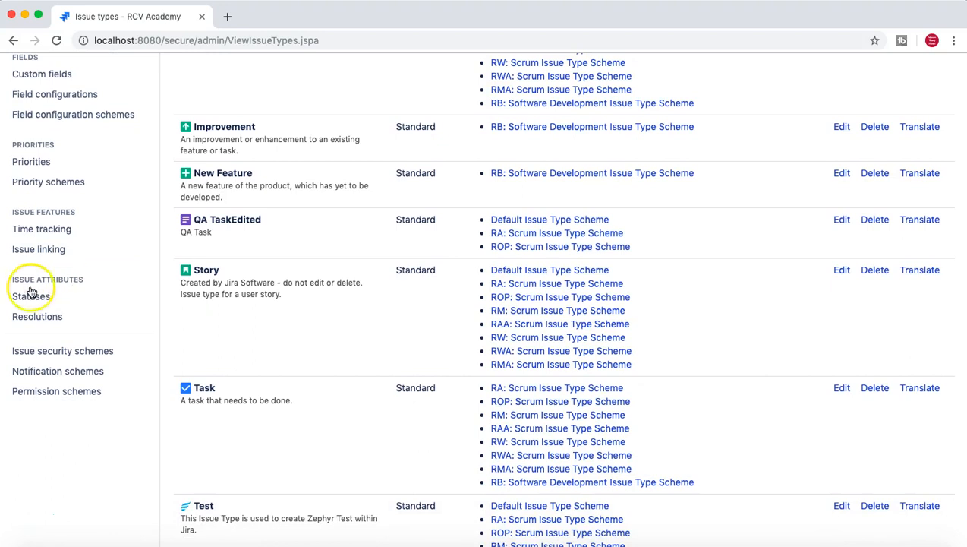
mouse_move(15, 281)
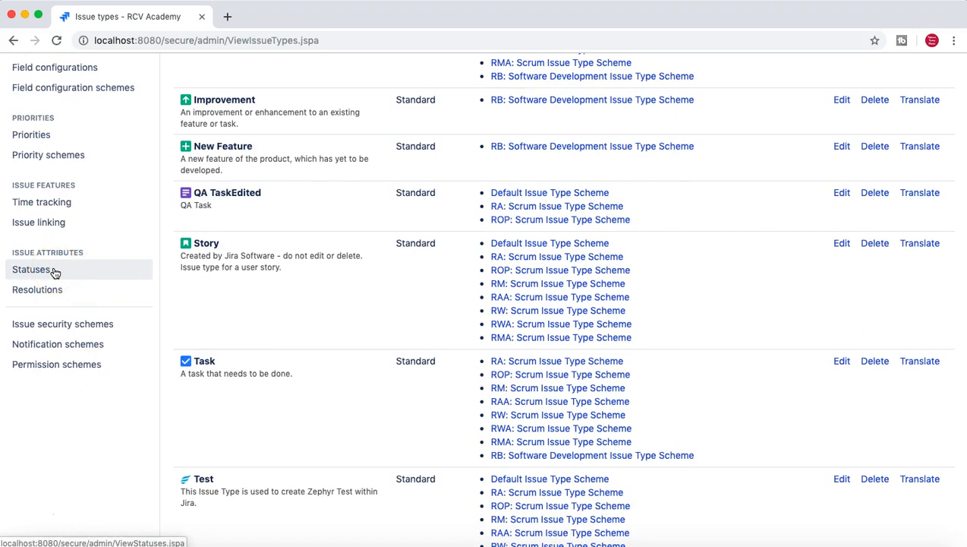
mouse_move(36, 289)
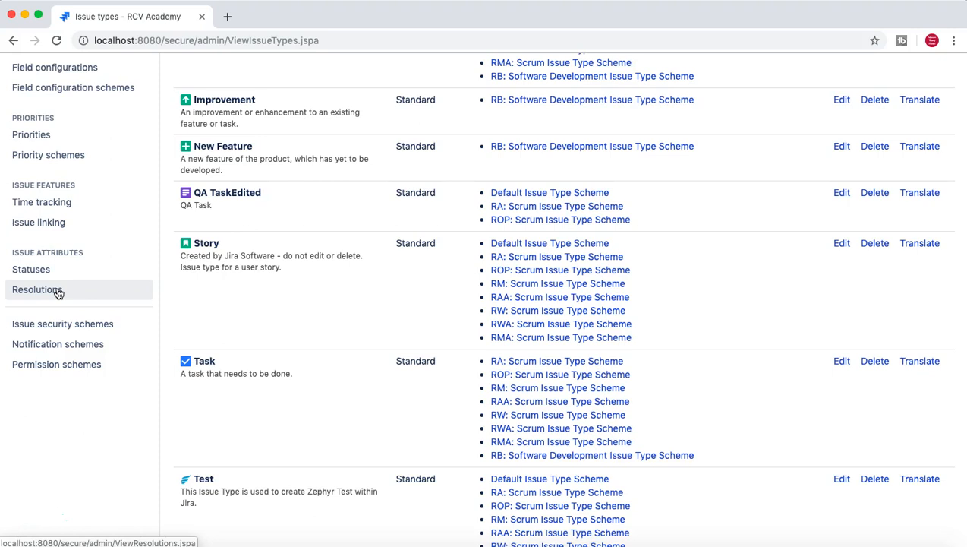
left_click(31, 269)
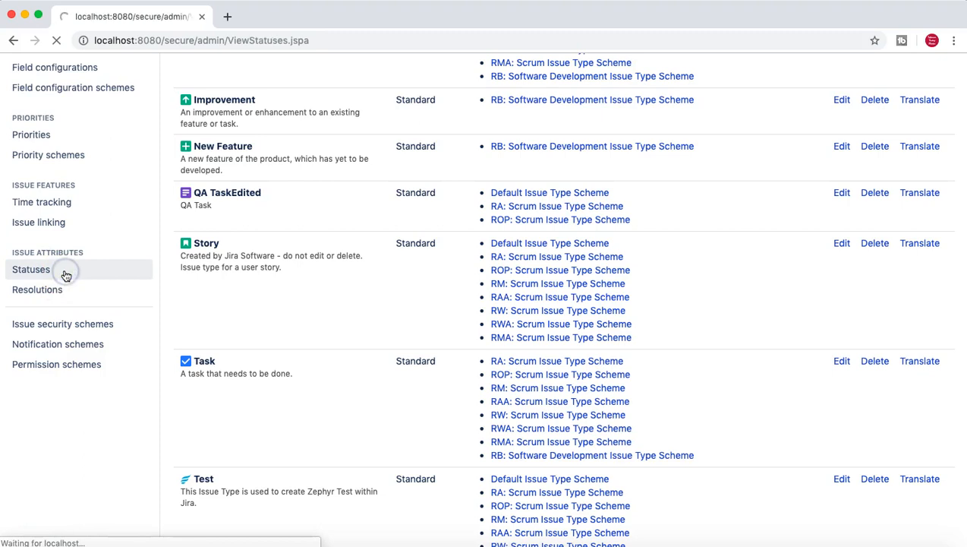
Step: Review the existing statuses, from Open through Done and In Review
left_click(31, 269)
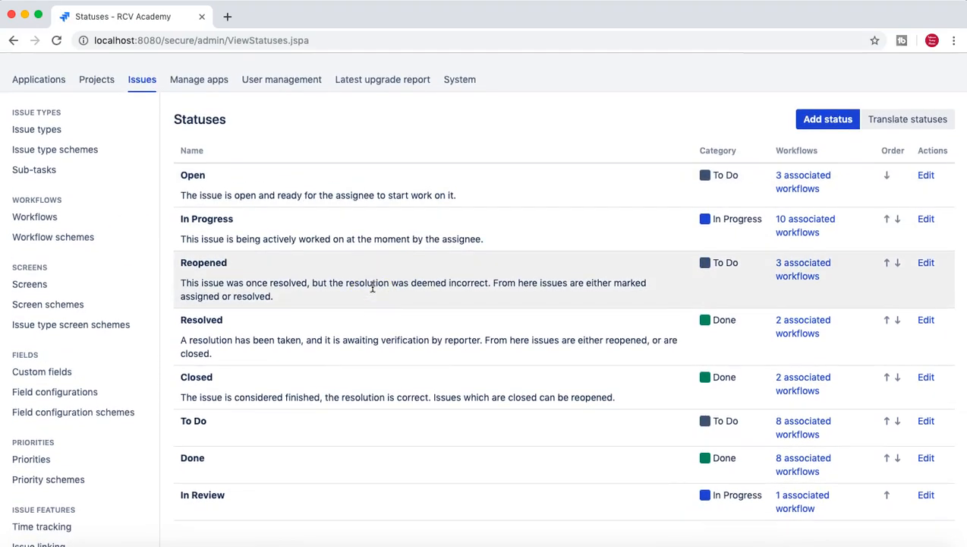
scroll("down", 3)
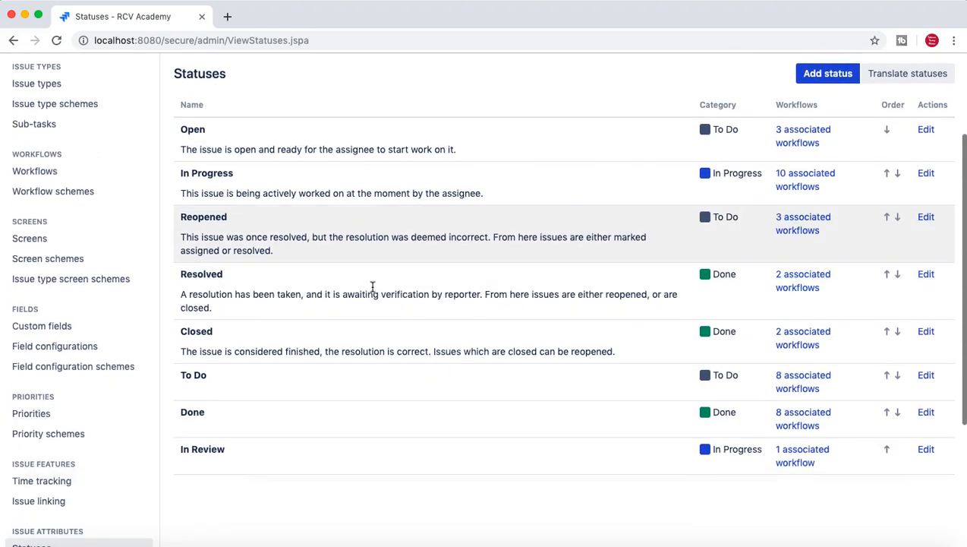
scroll("up", 3)
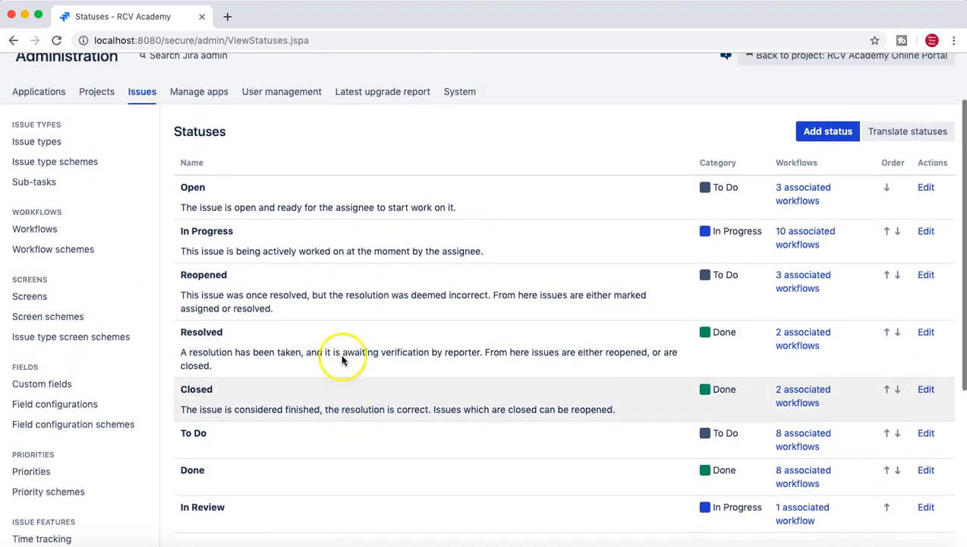
mouse_move(194, 298)
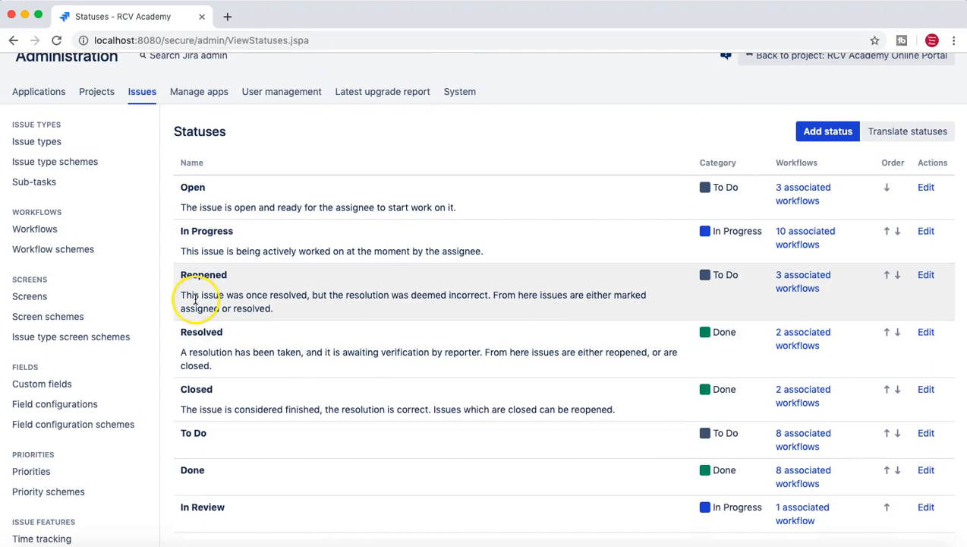
scroll("up", 3)
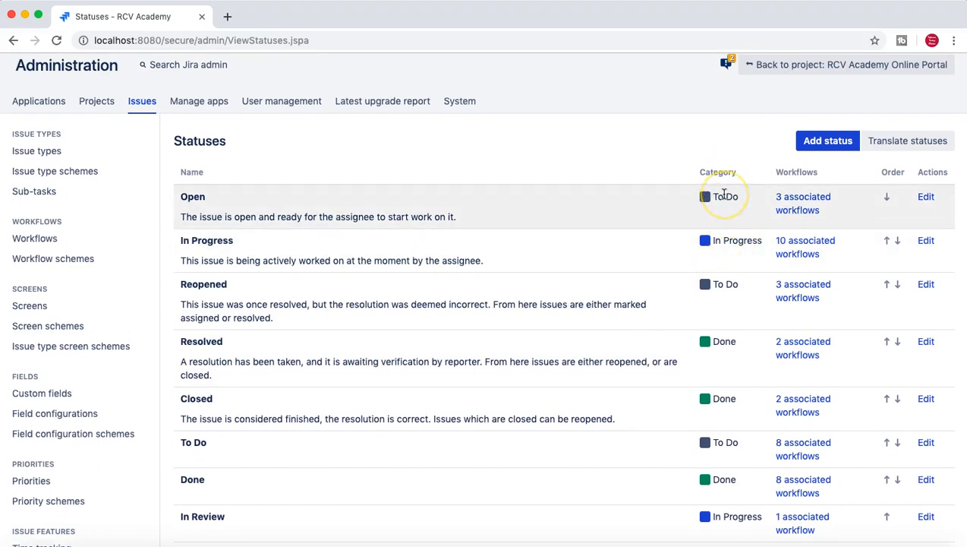
mouse_move(724, 196)
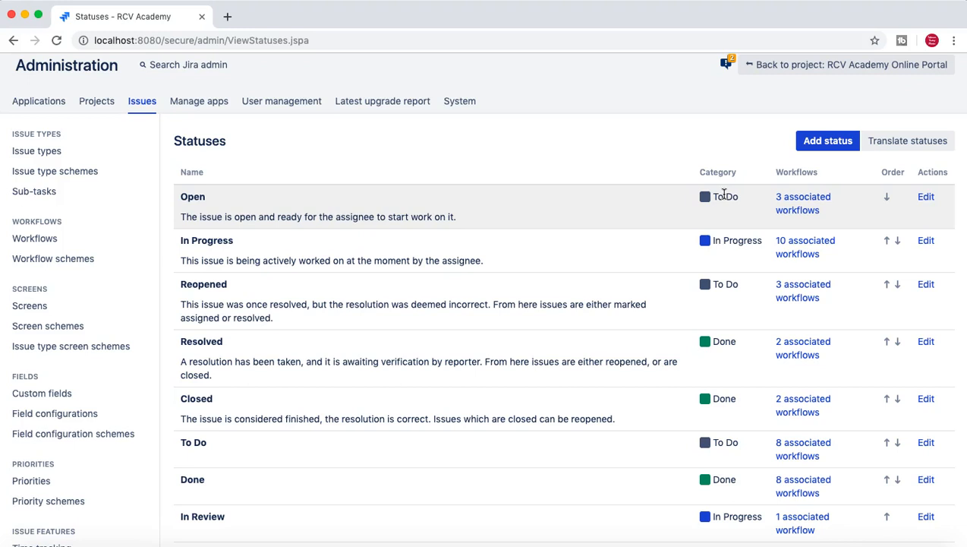
mouse_move(386, 201)
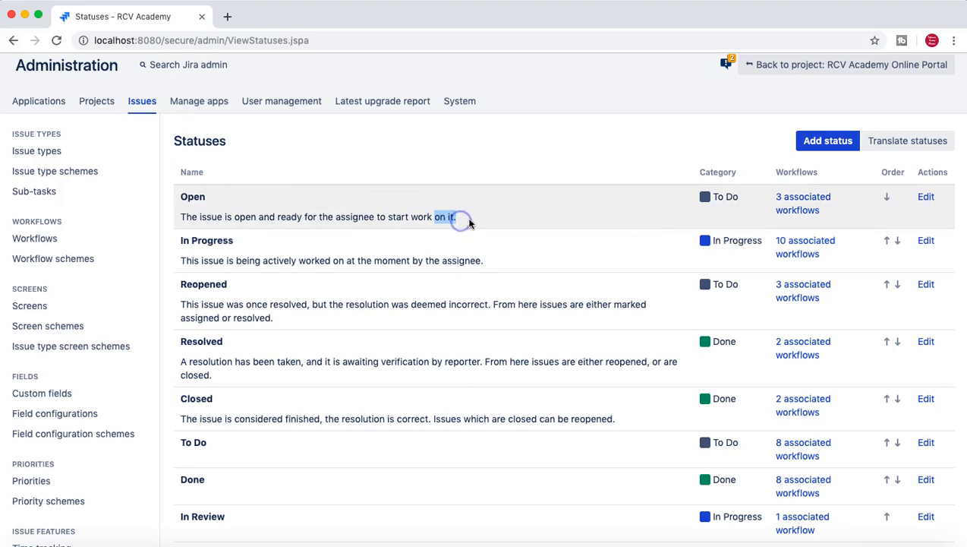
scroll("down", 3)
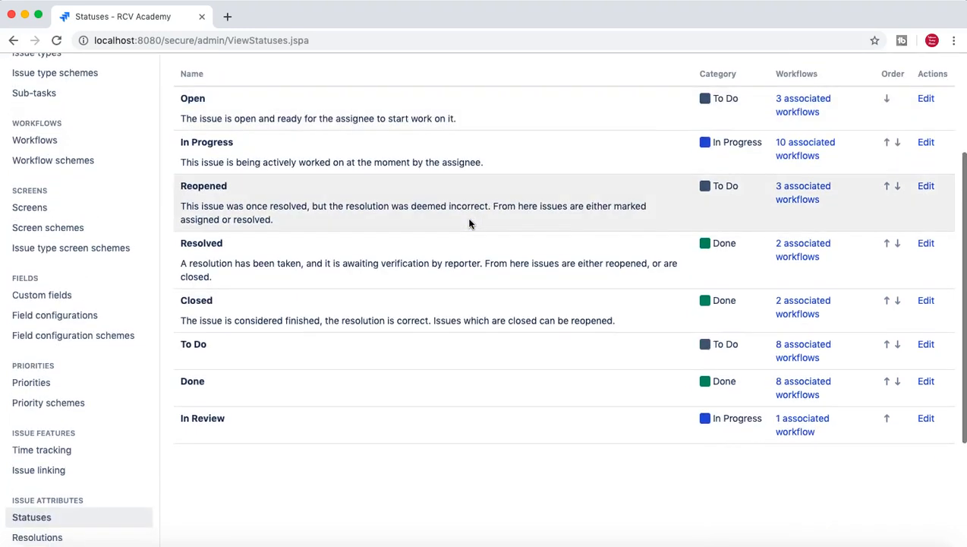
scroll("down", 3)
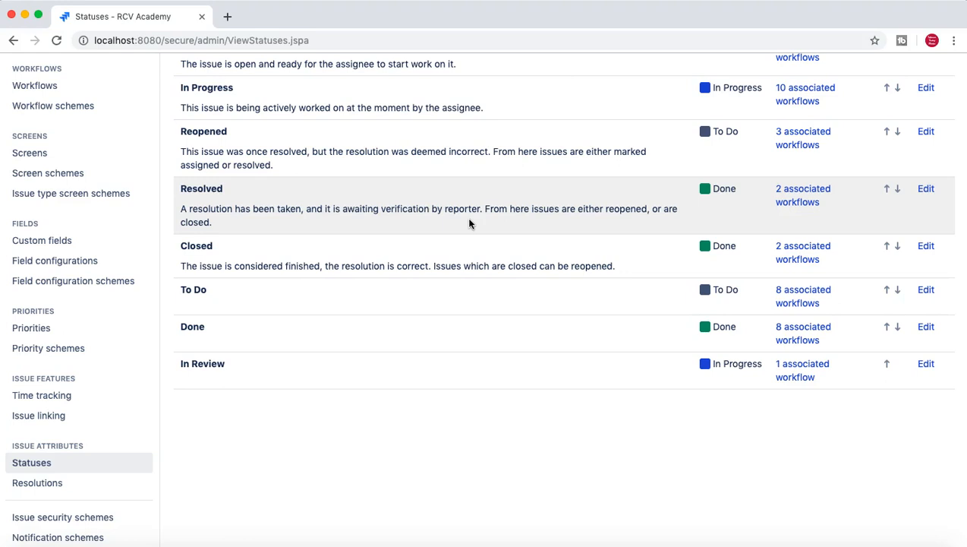
scroll("up", 3)
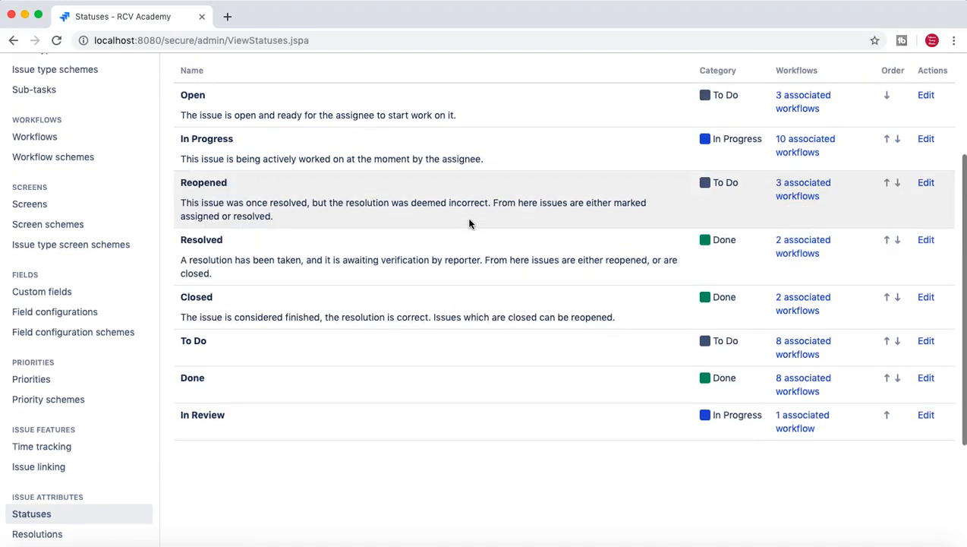
scroll("up", 3)
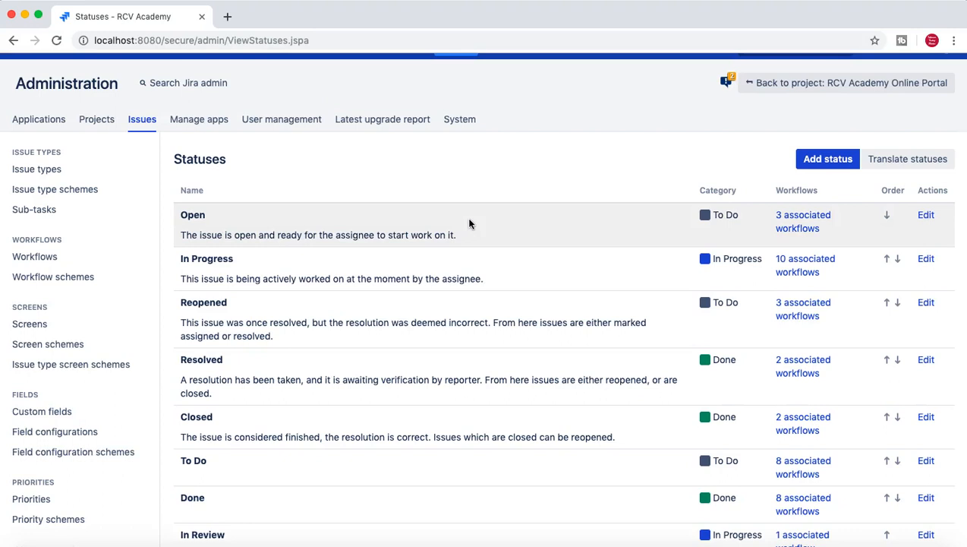
scroll("down", 3)
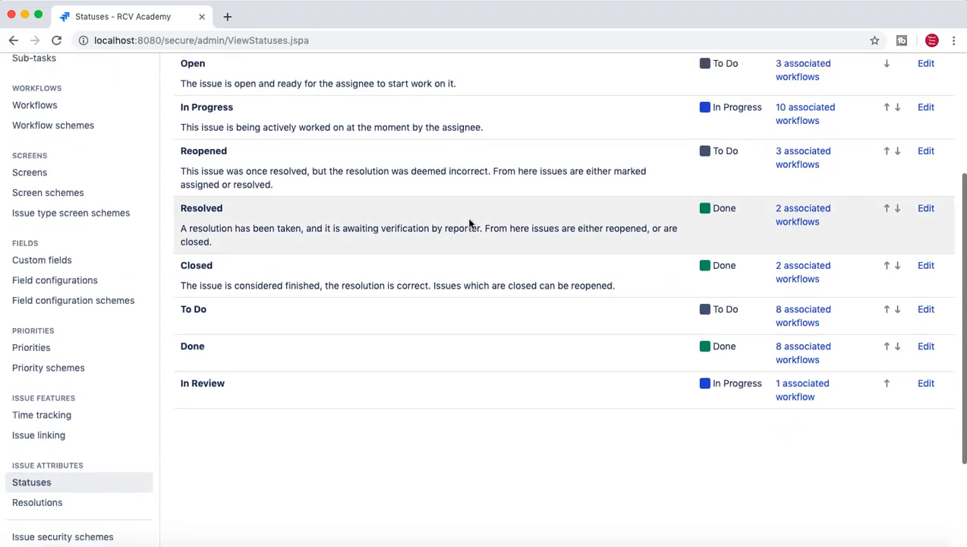
scroll("up", 3)
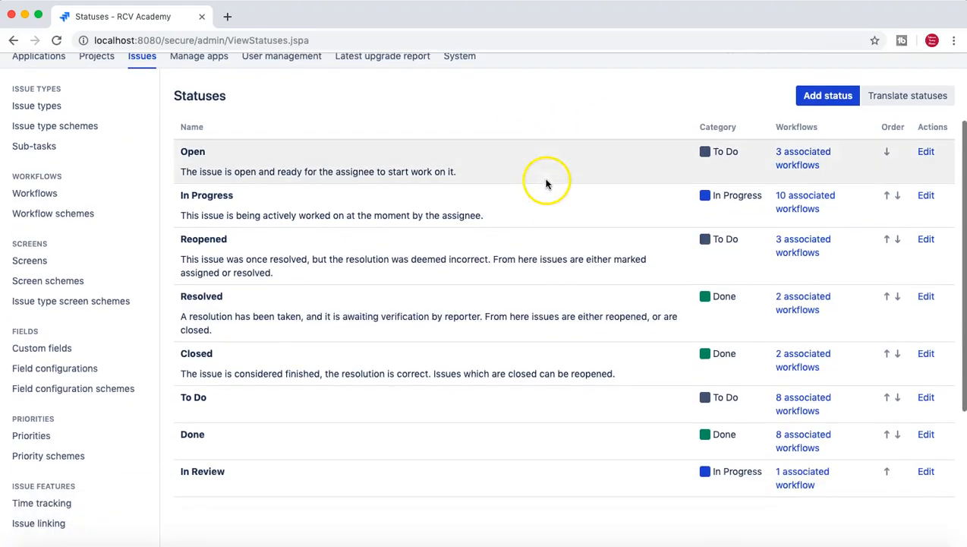
Step: Add status 'In Testing' with description 'In Testing' in the In Progress category
left_click(827, 95)
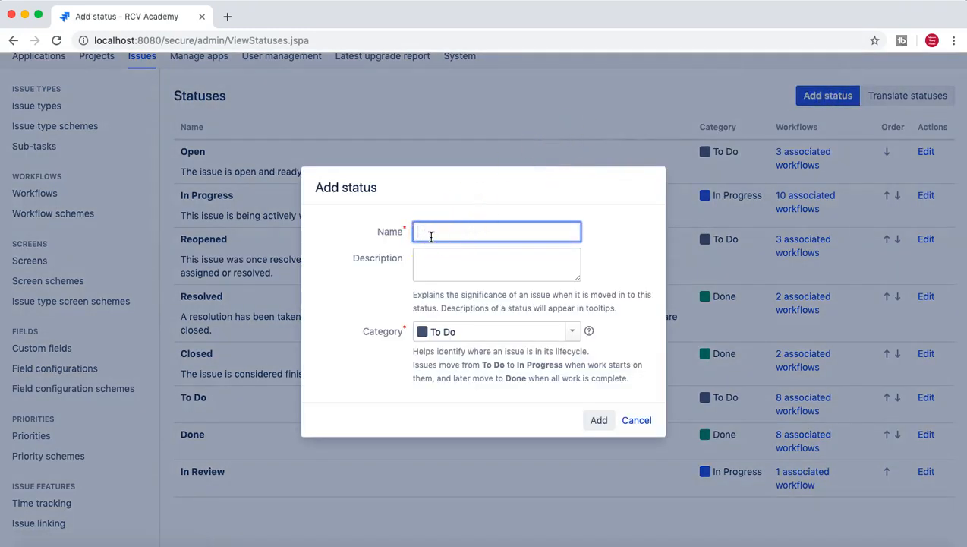
type("In")
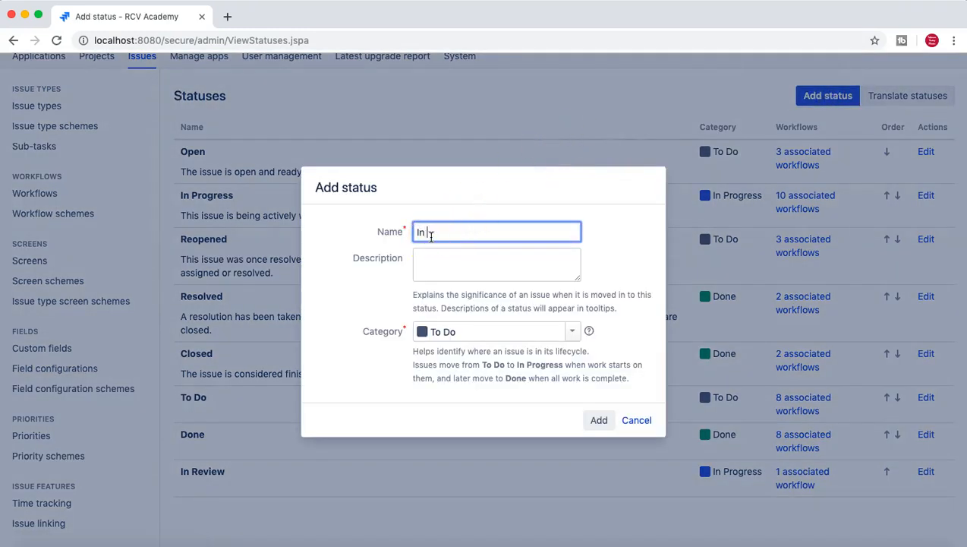
type("QA")
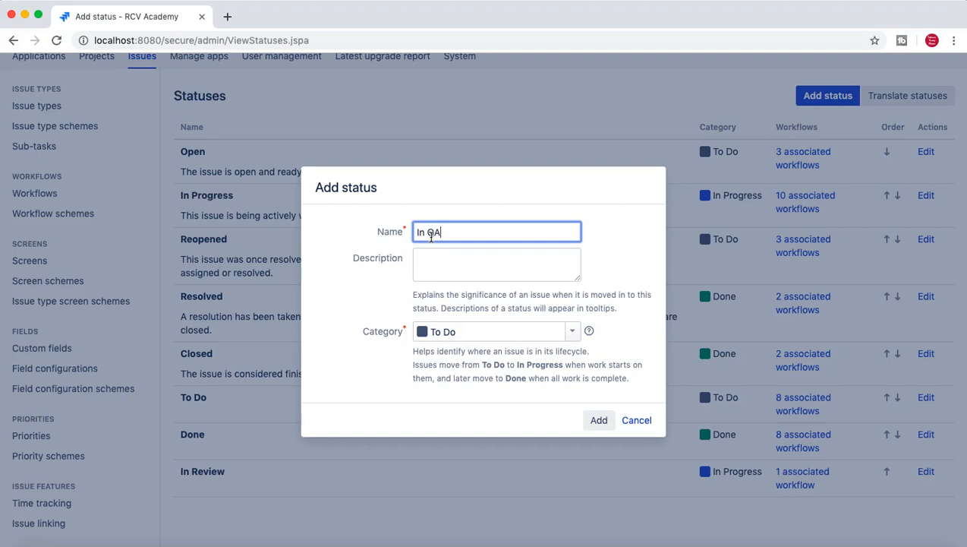
key("Backspace")
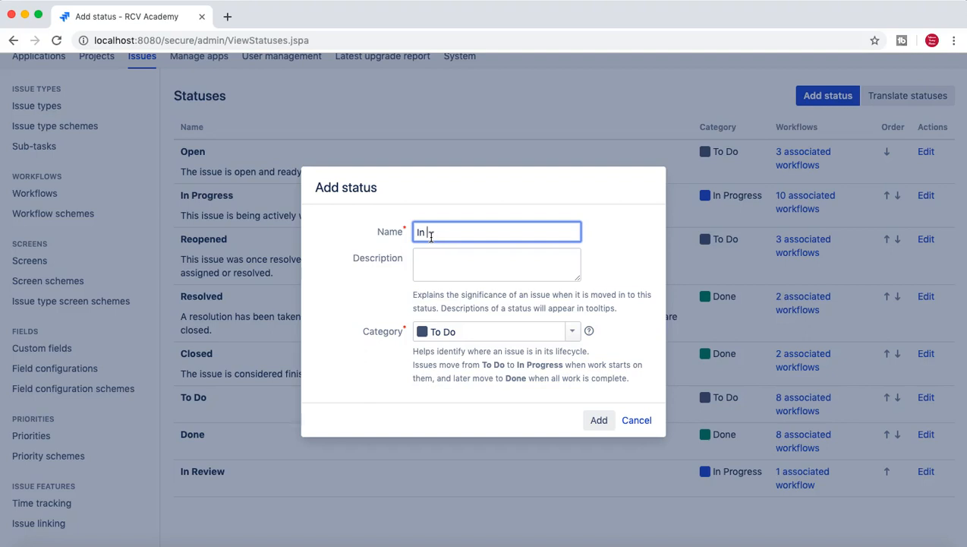
type("Testing")
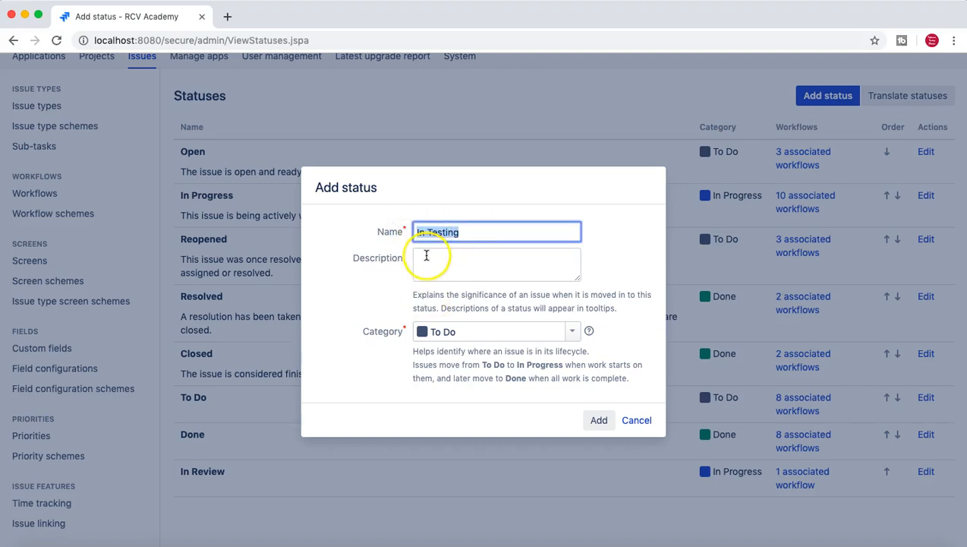
type("In Testing")
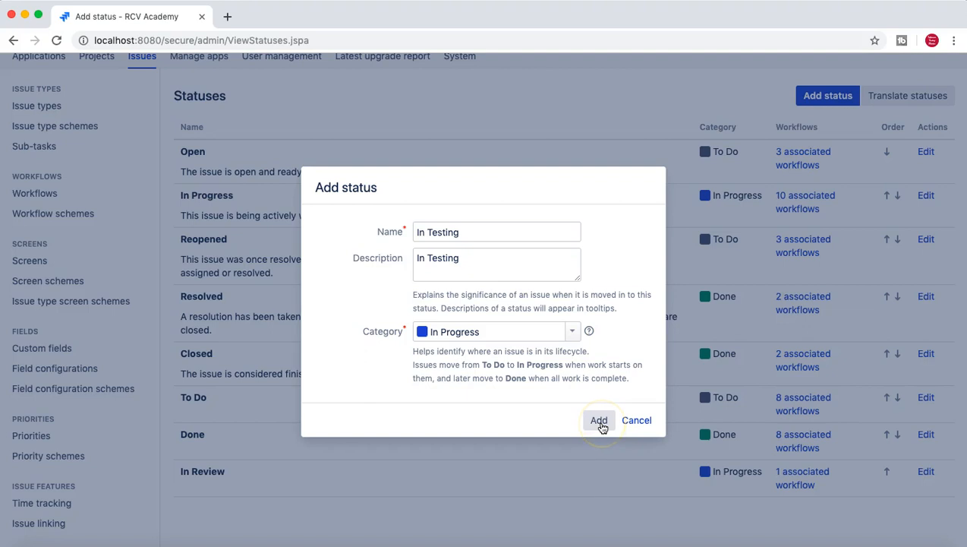
left_click(599, 420)
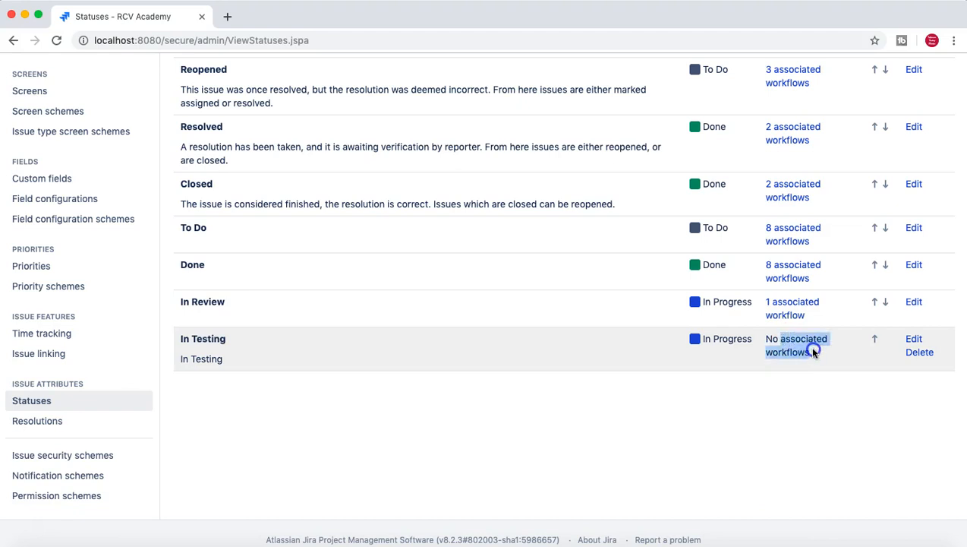
scroll("up", 3)
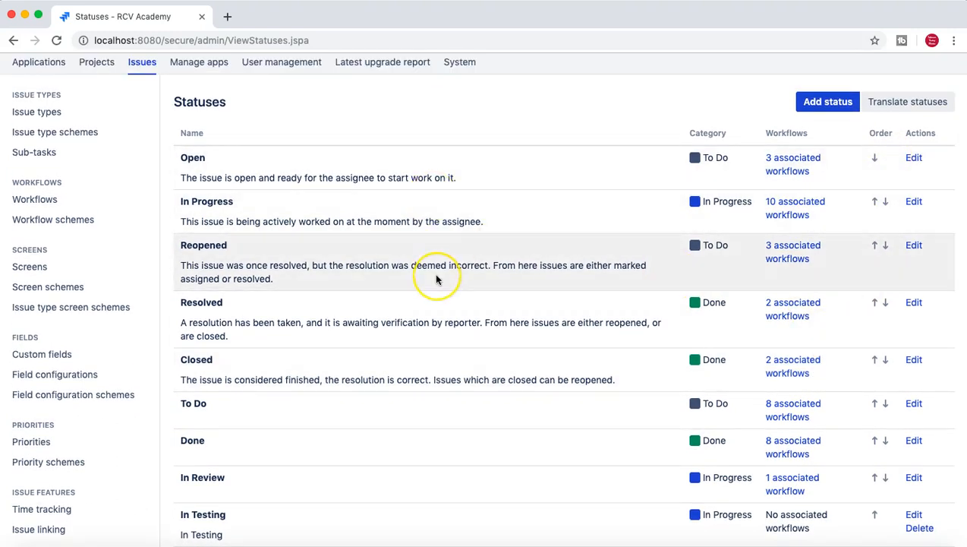
scroll("down", 3)
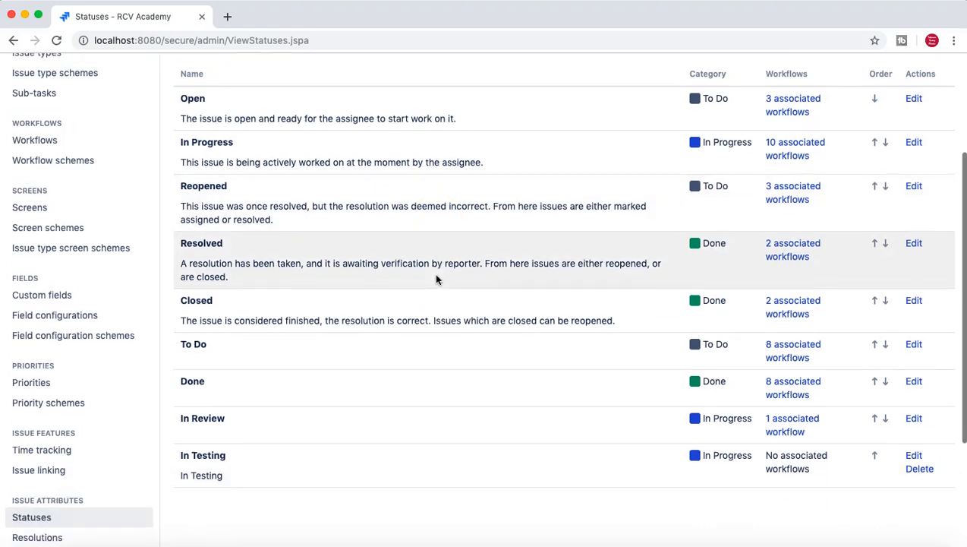
scroll("up", 3)
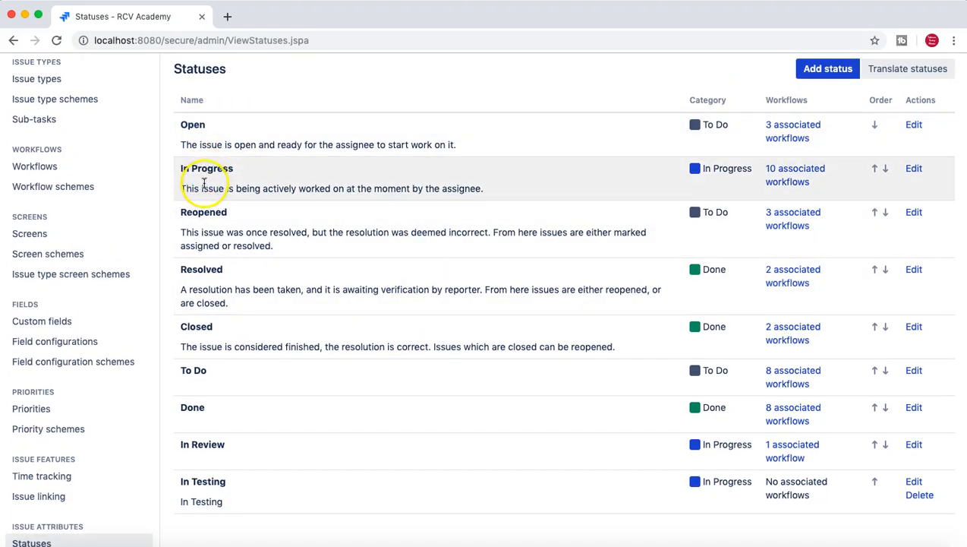
mouse_move(212, 258)
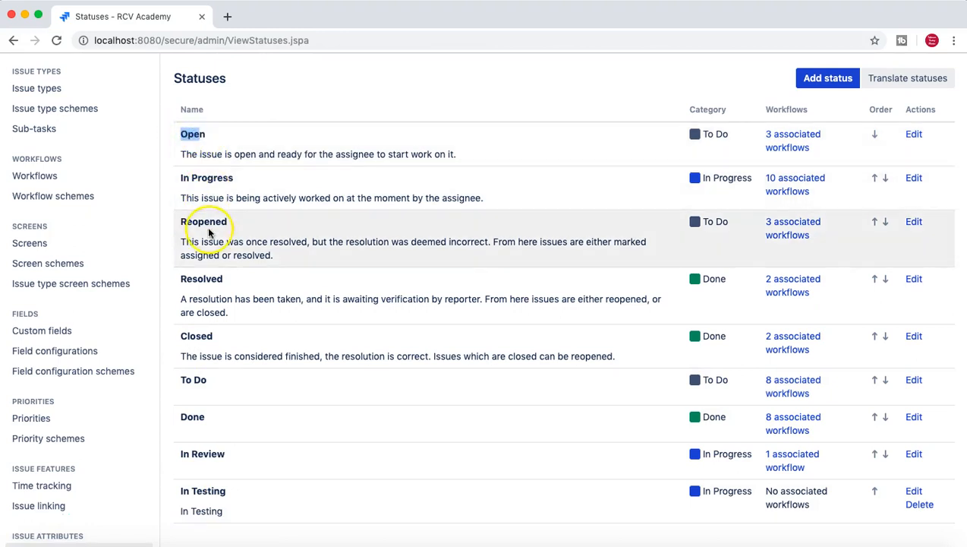
mouse_move(222, 309)
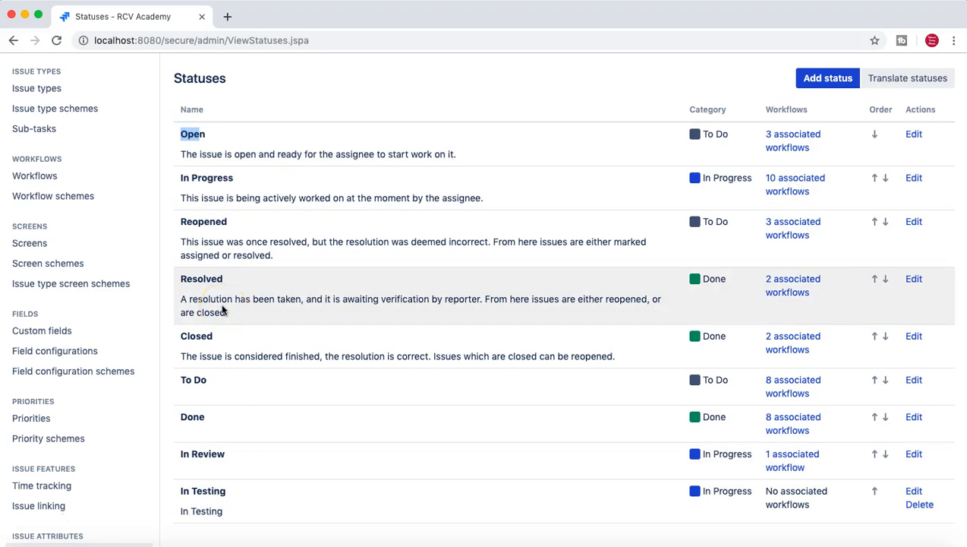
scroll("down", 3)
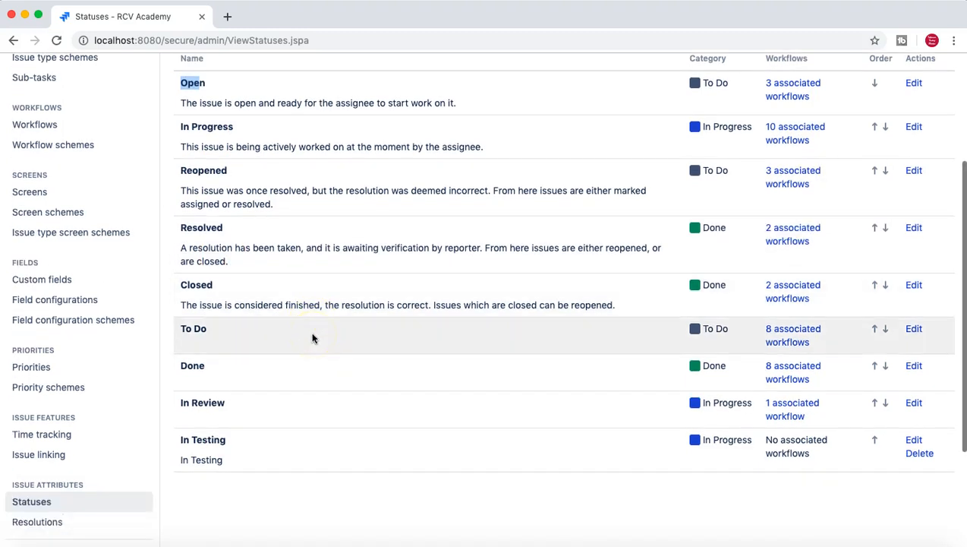
scroll("up", 3)
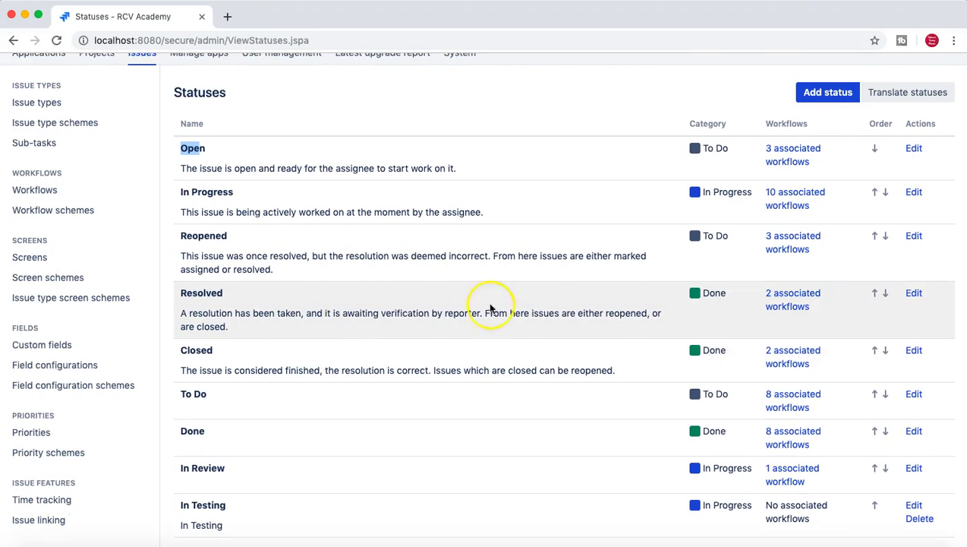
mouse_move(622, 158)
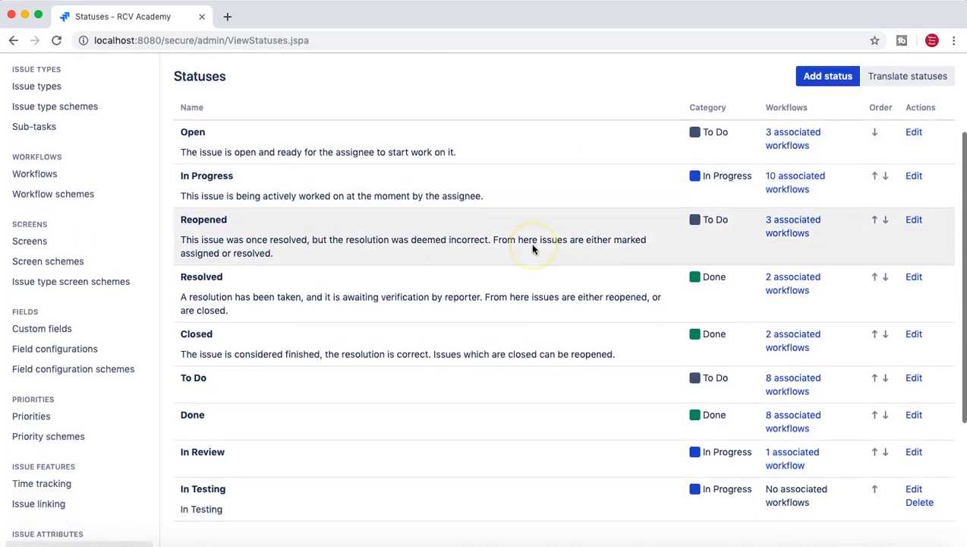
scroll("down", 3)
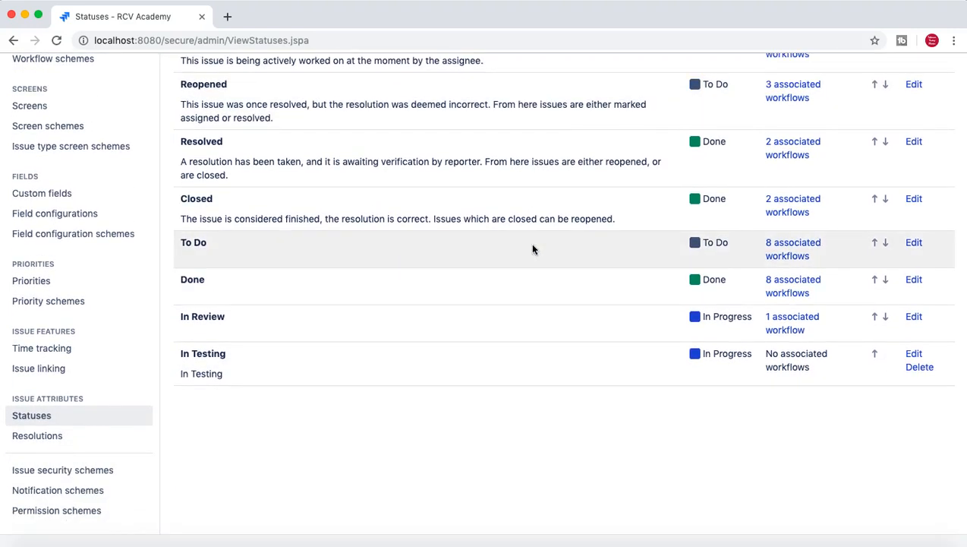
scroll("down", 3)
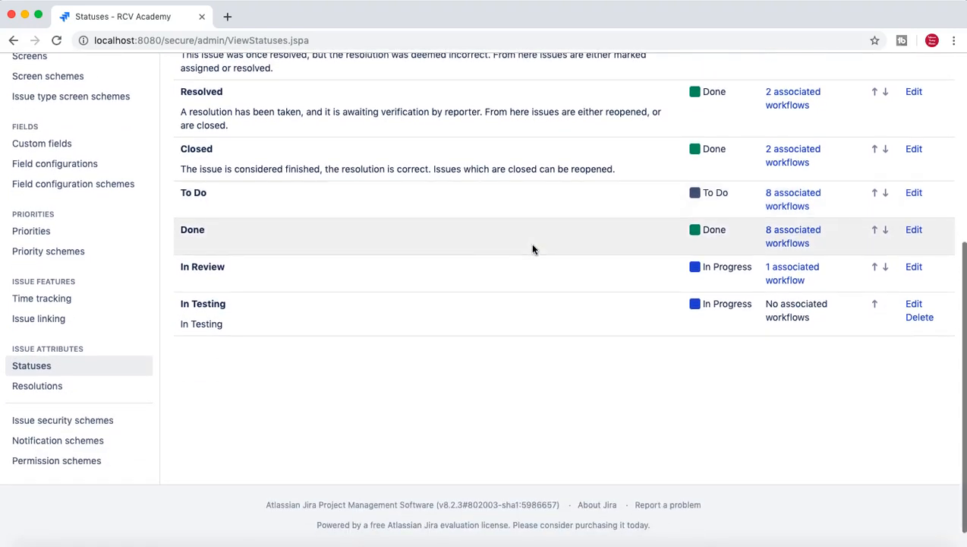
left_click(38, 386)
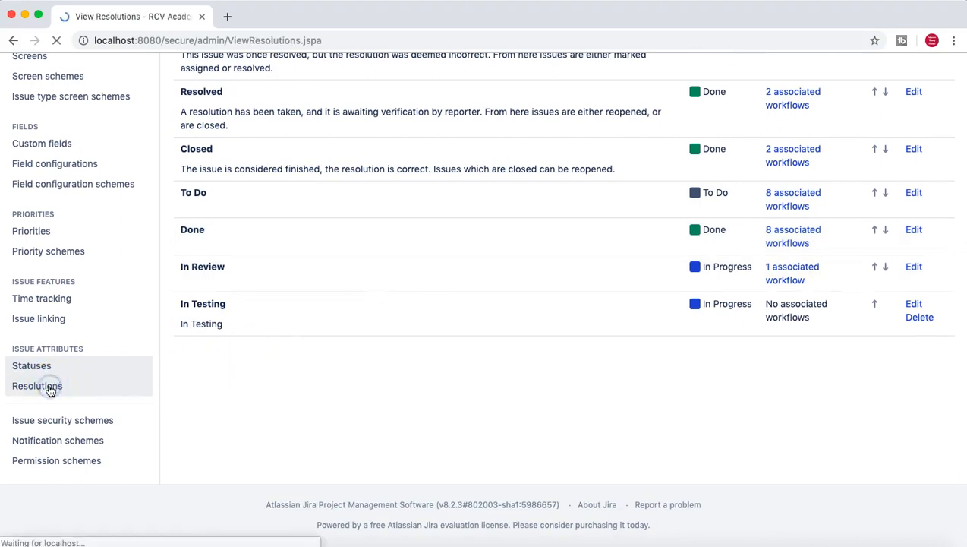
left_click(38, 386)
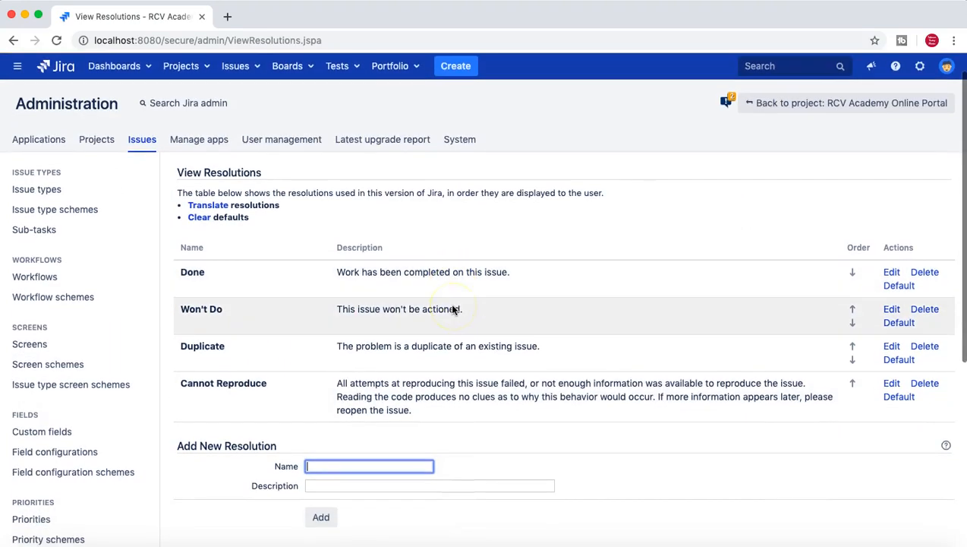
mouse_move(456, 257)
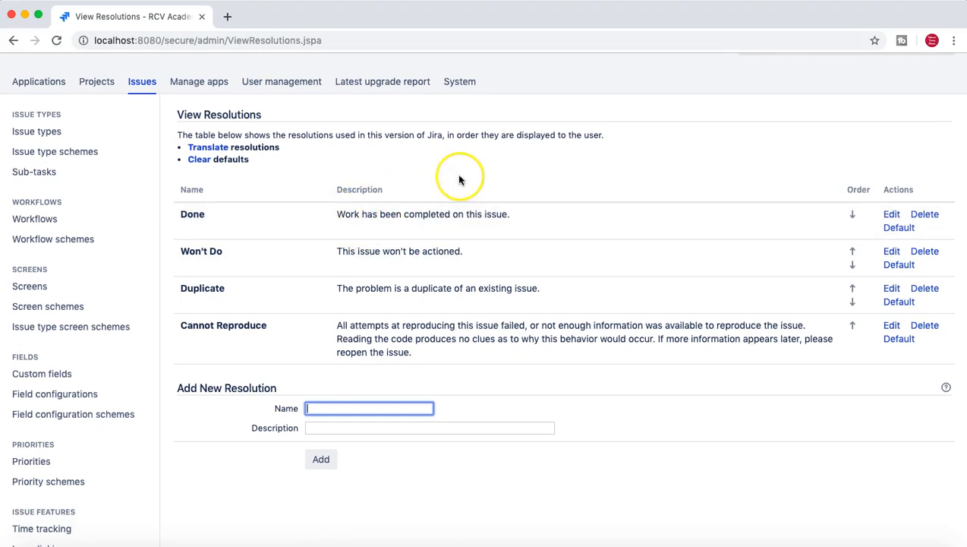
mouse_move(459, 180)
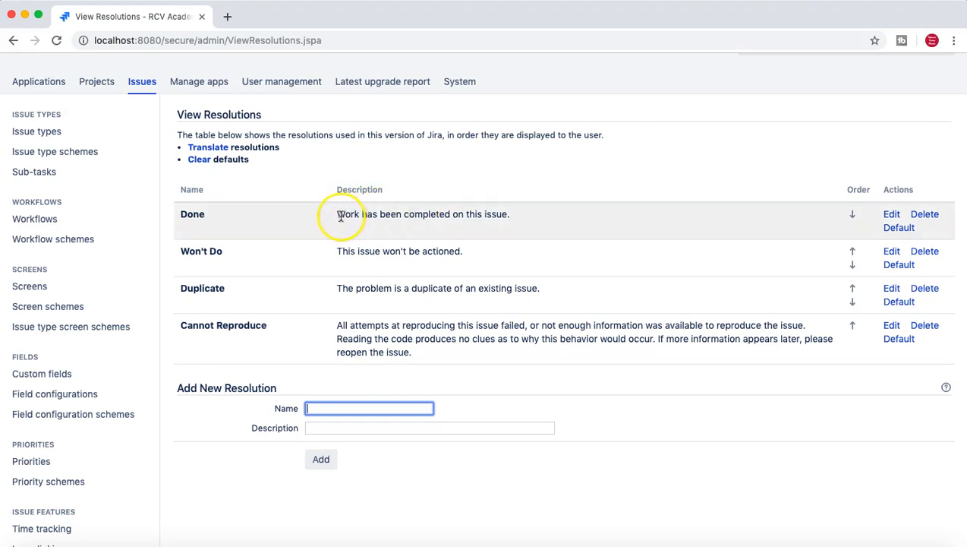
mouse_move(533, 214)
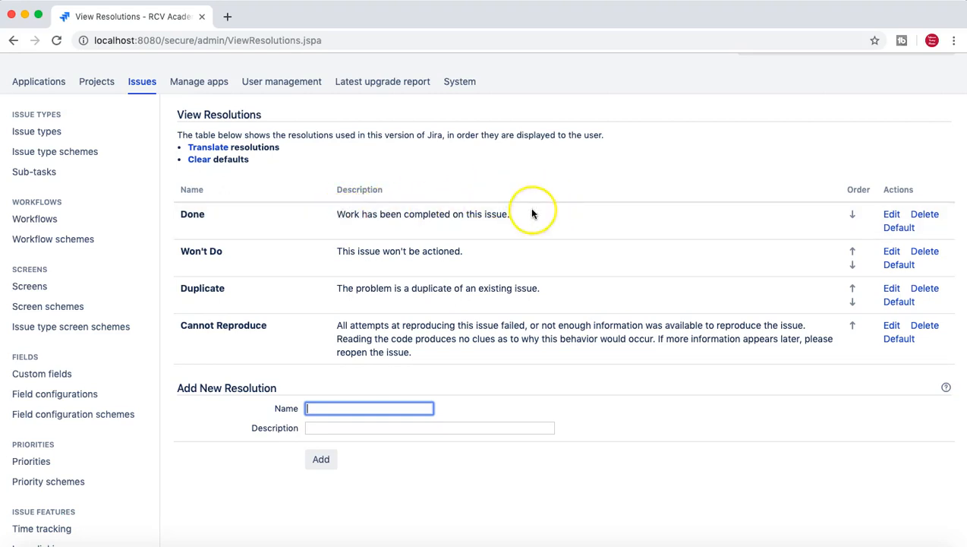
scroll("down", 3)
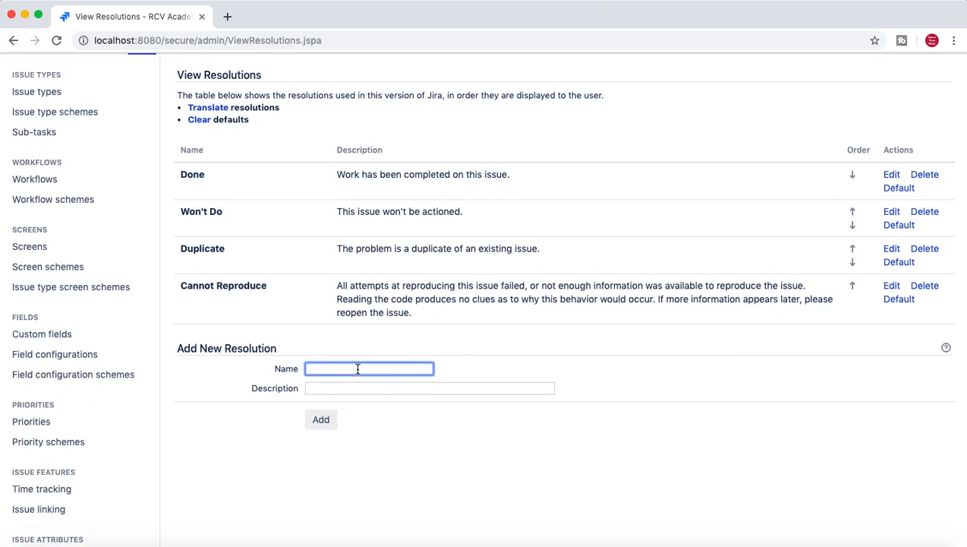
Step: Add resolution 'Fixed' with description 'The issue is fixed'
type("Fixed")
left_click(430, 388)
type("T")
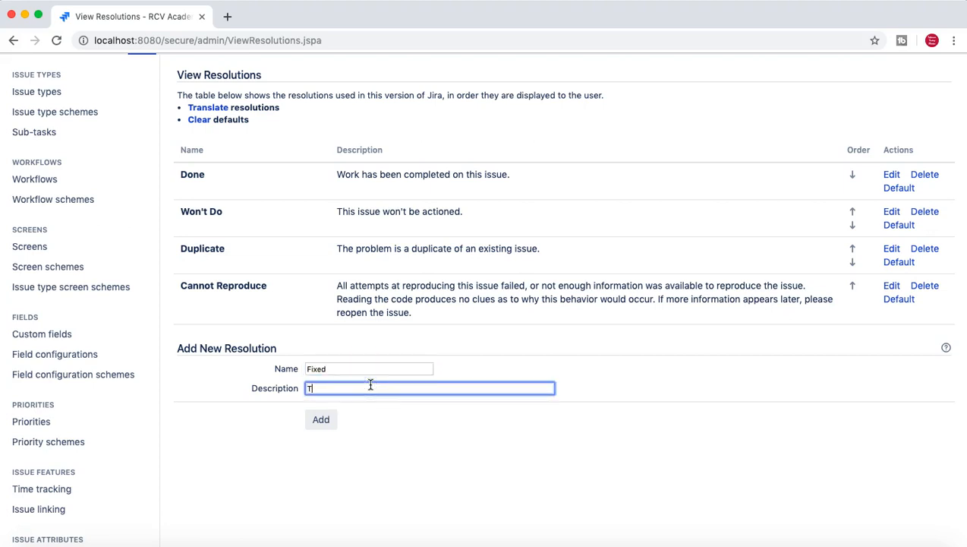
type("he issue")
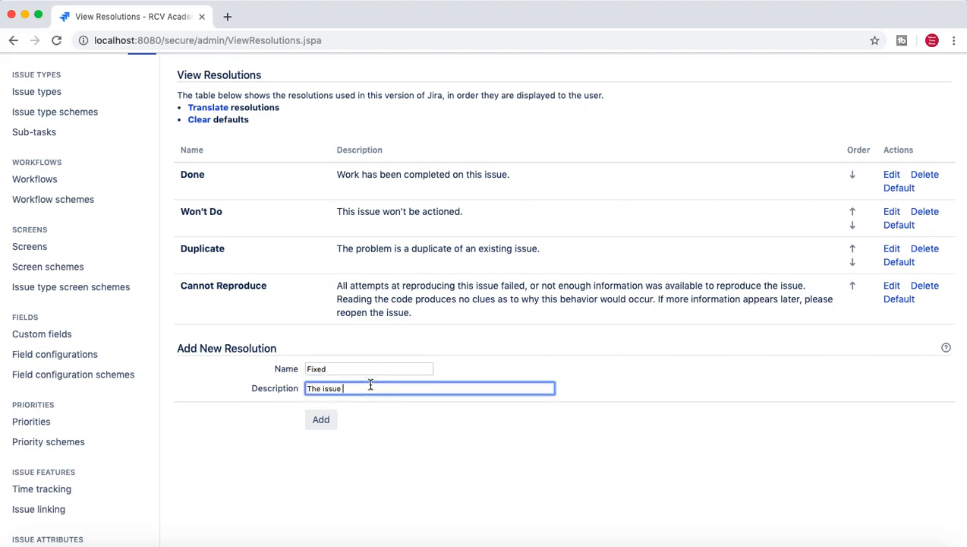
type("is fixed")
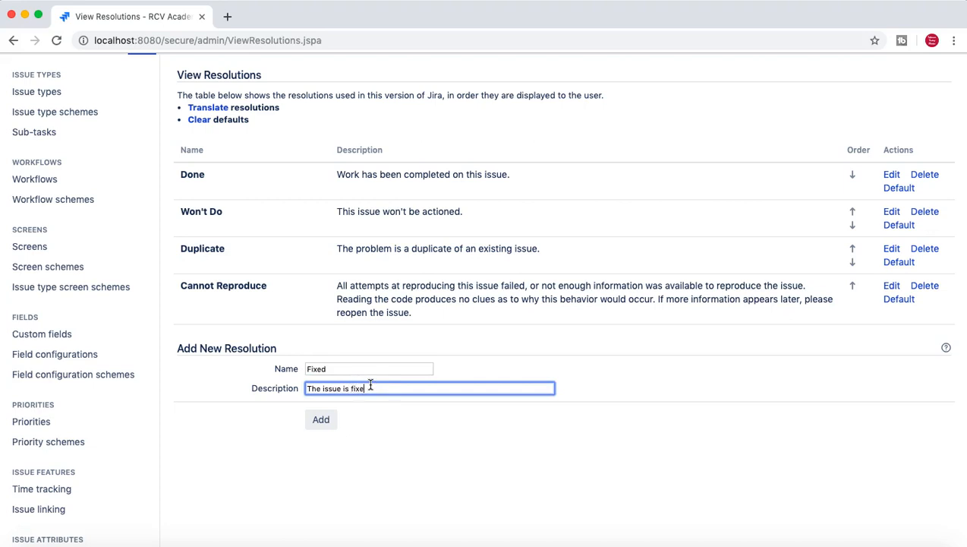
left_click(320, 419)
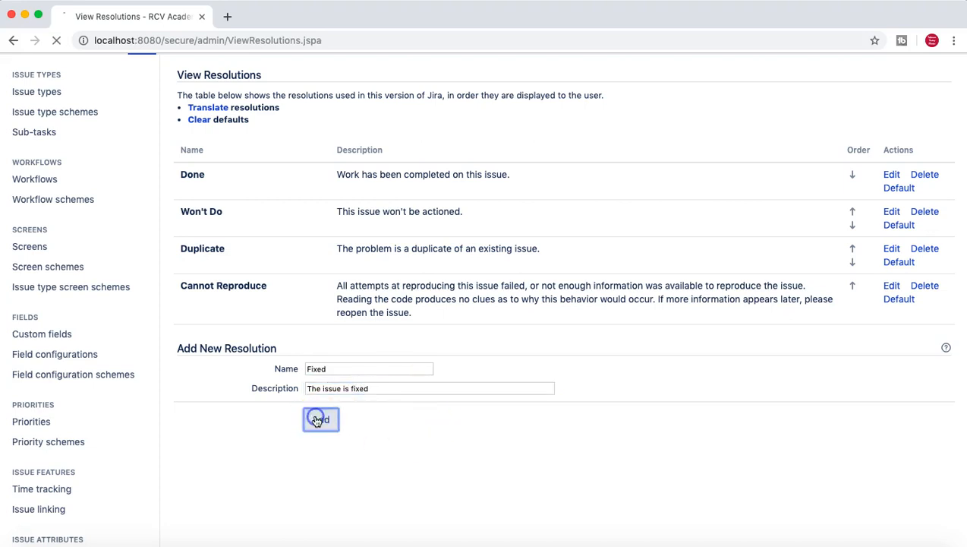
left_click(320, 419)
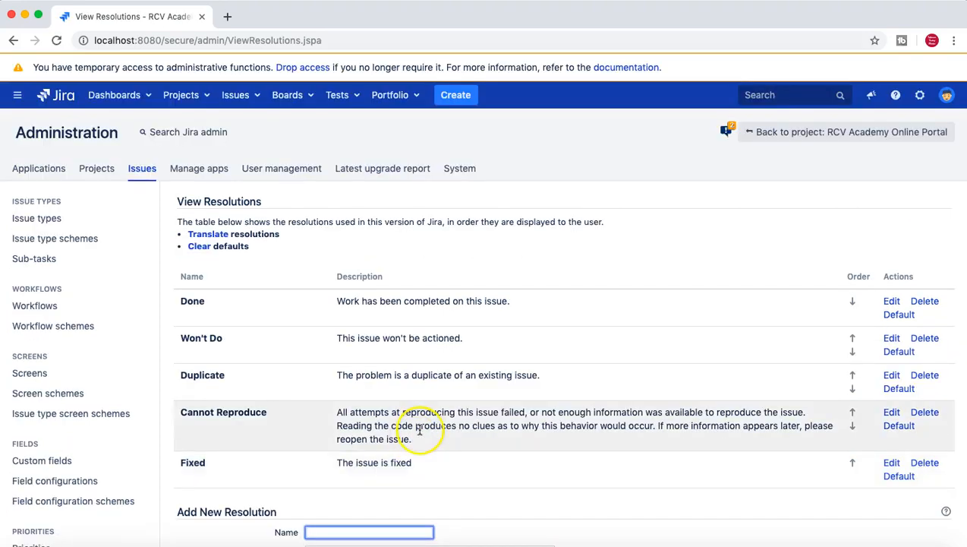
scroll("down", 3)
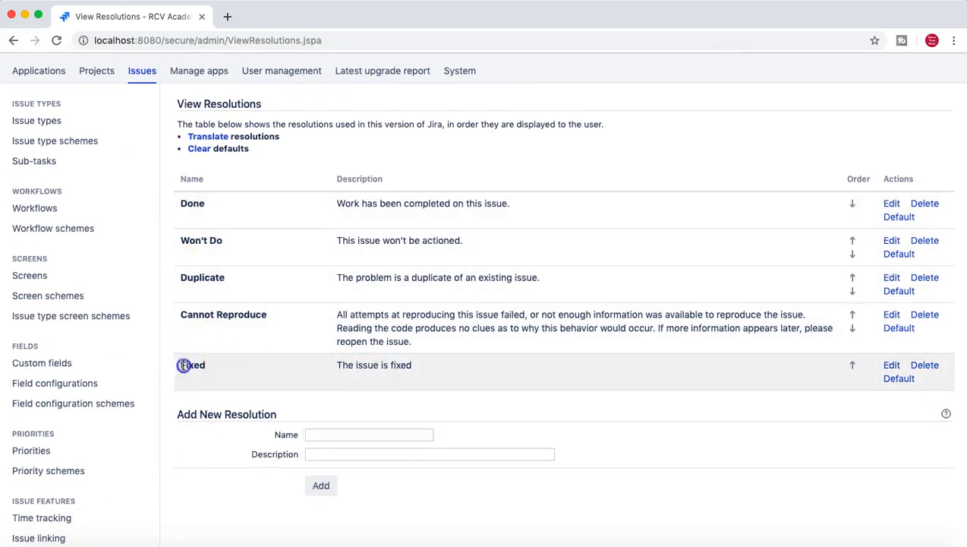
mouse_move(225, 188)
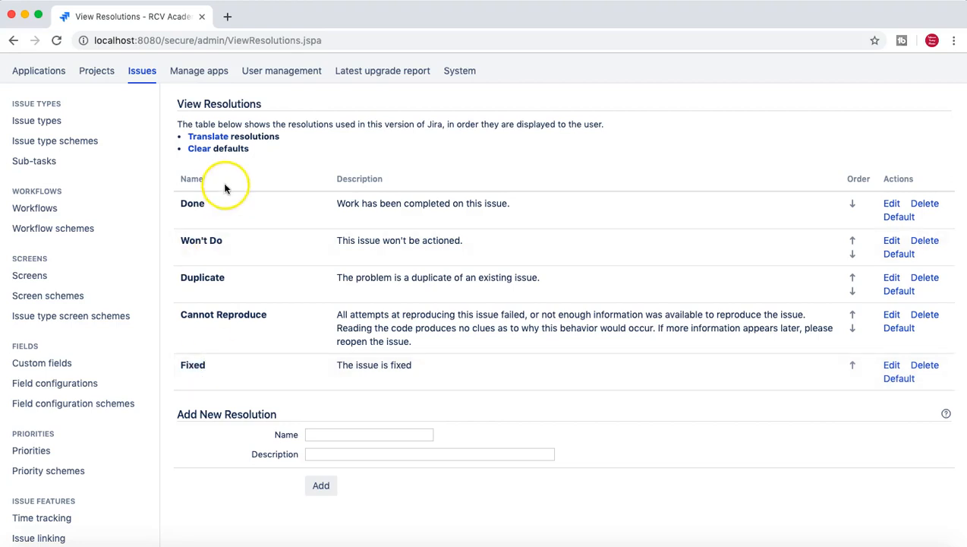
mouse_move(233, 373)
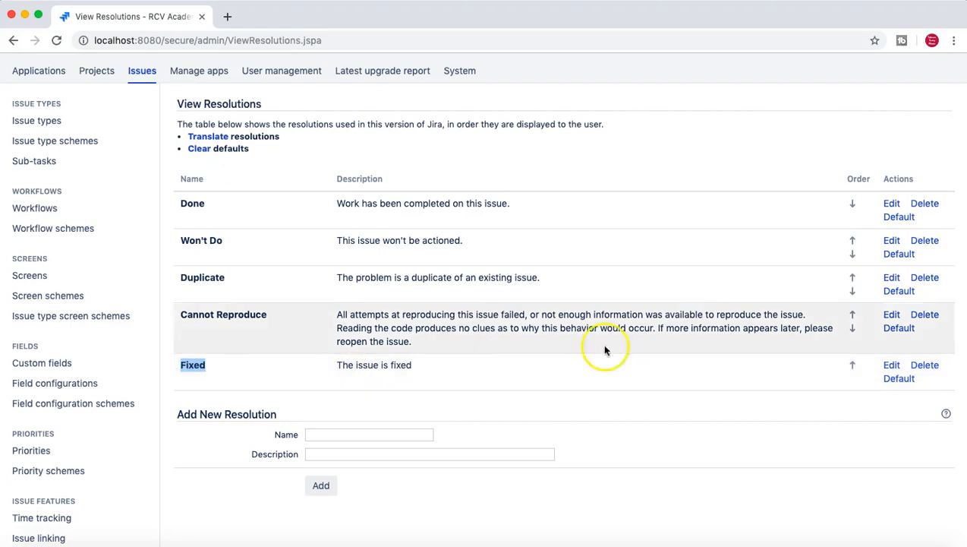
Step: Move the Fixed resolution up three places to the top, above Done
left_click(852, 362)
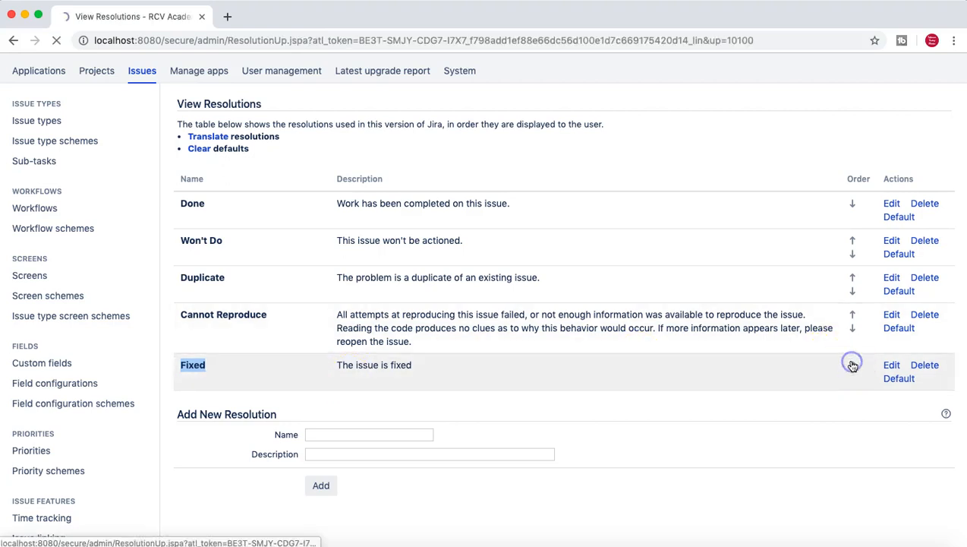
left_click(852, 362)
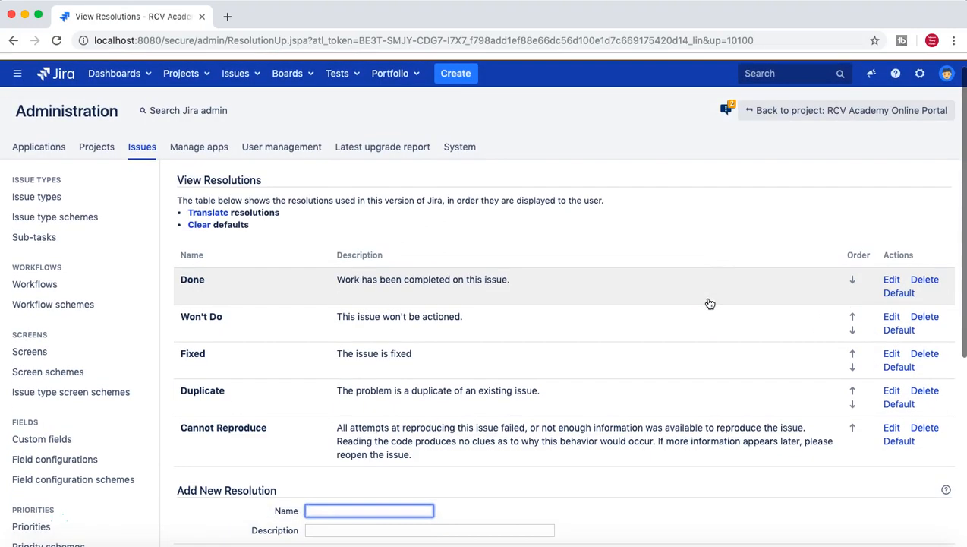
mouse_move(851, 350)
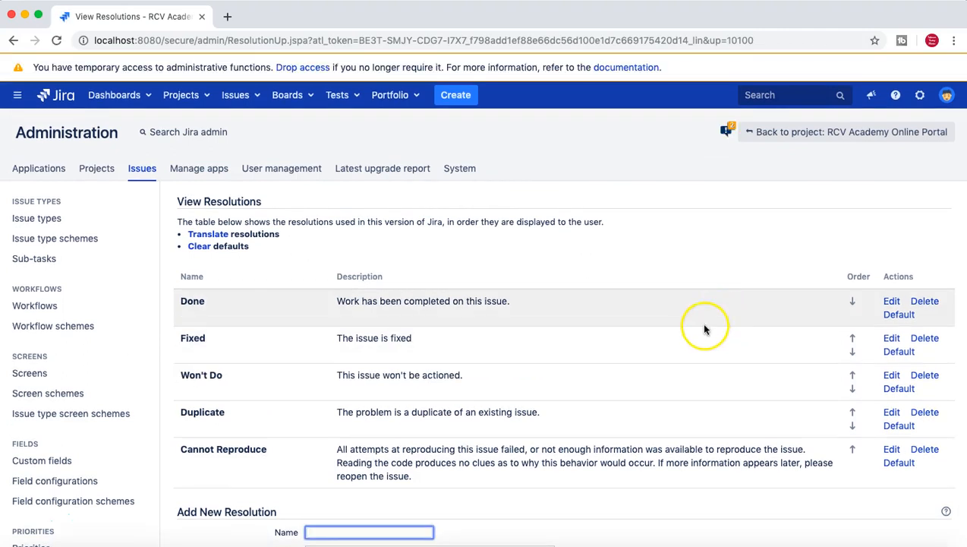
scroll("down", 3)
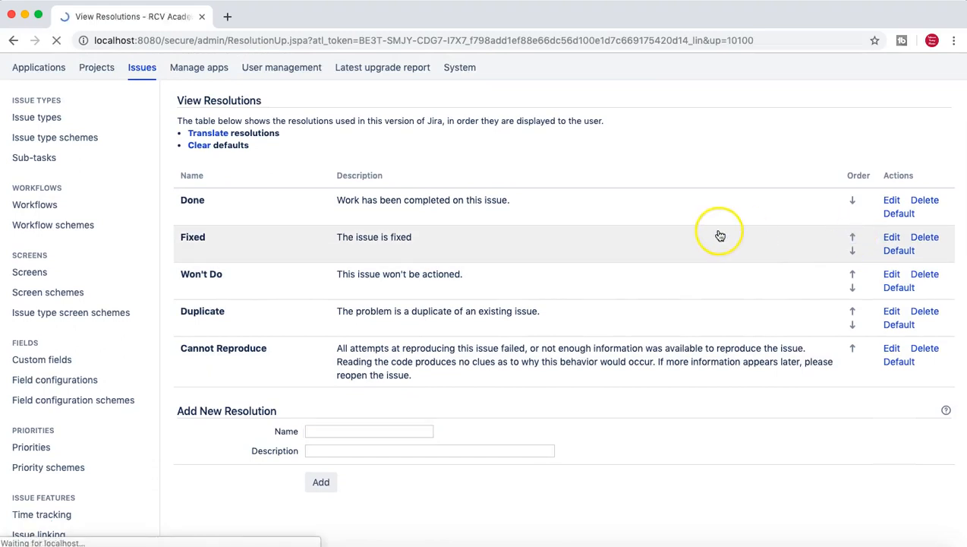
left_click(852, 200)
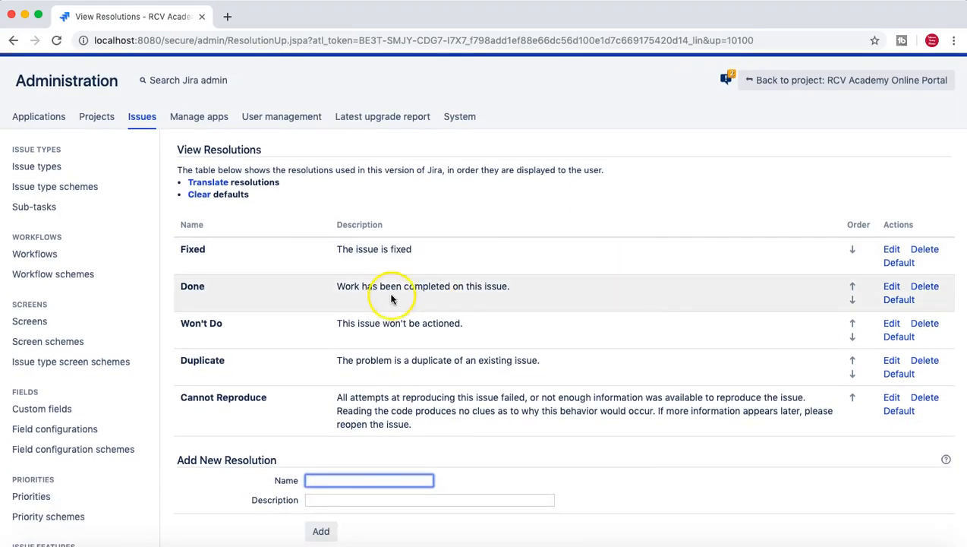
scroll("down", 3)
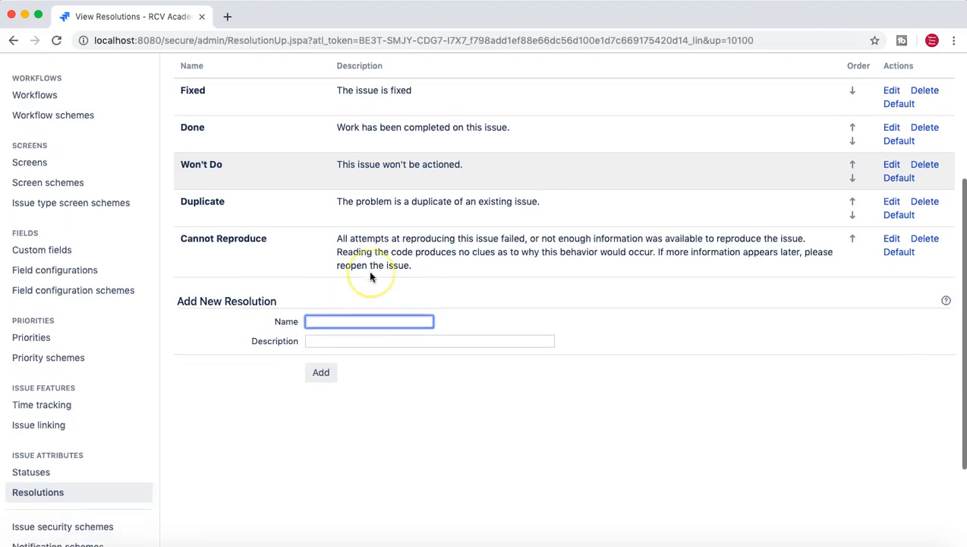
scroll("down", 3)
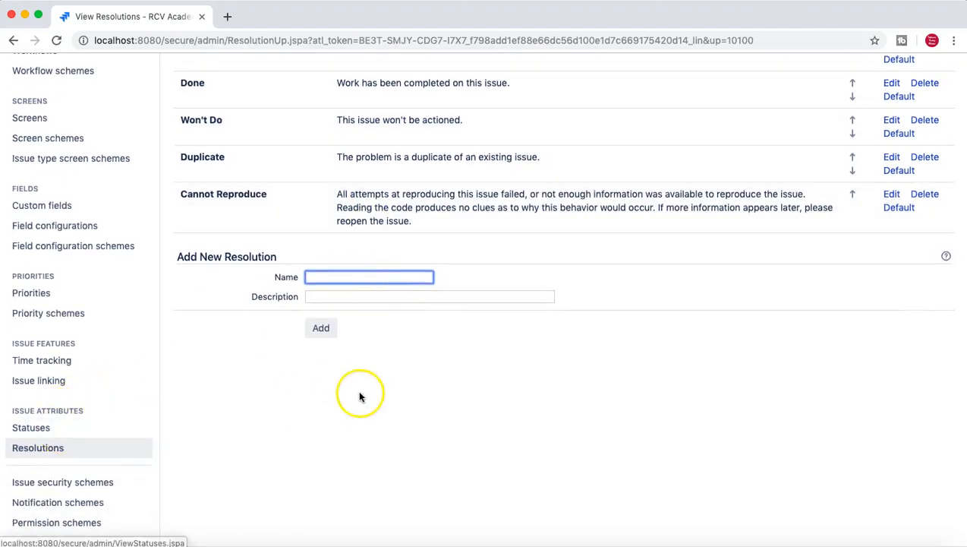
scroll("up", 3)
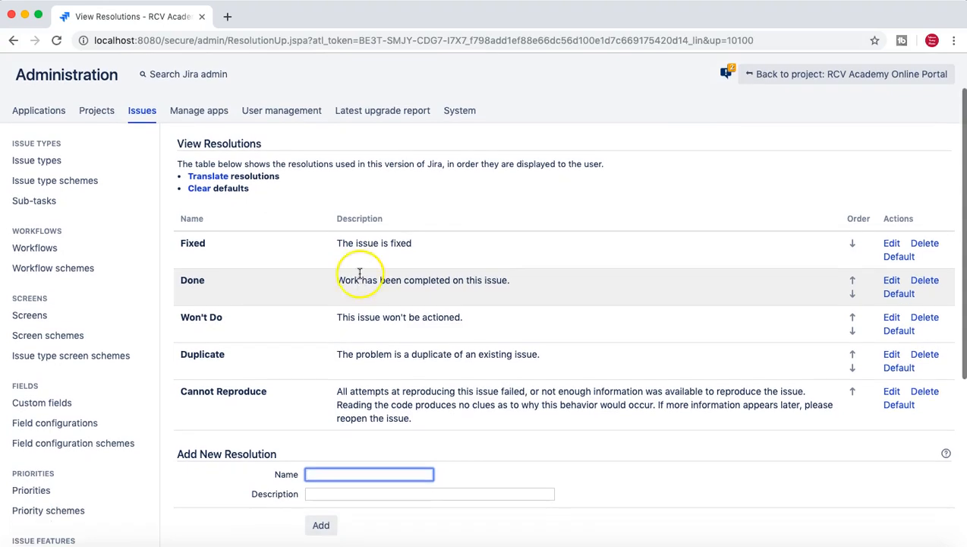
mouse_move(538, 249)
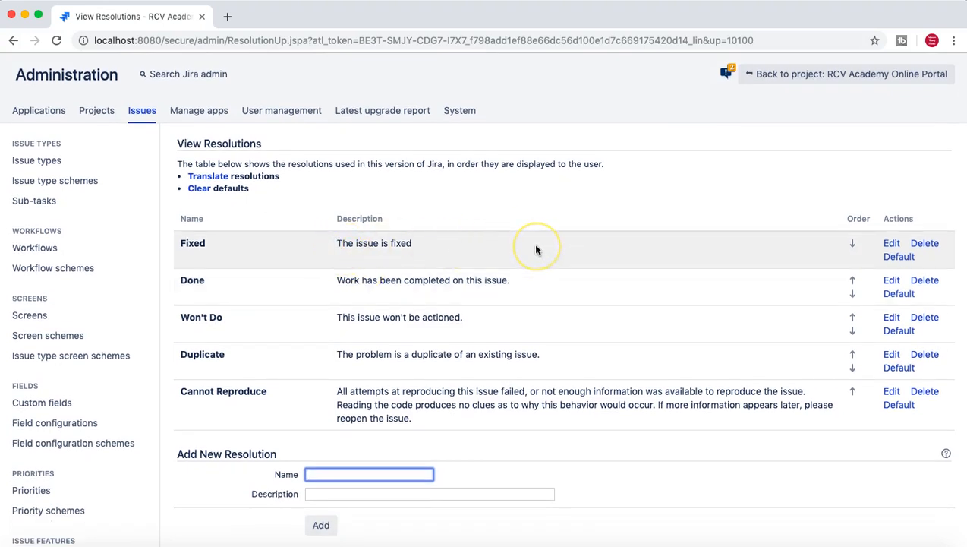
scroll("down", 3)
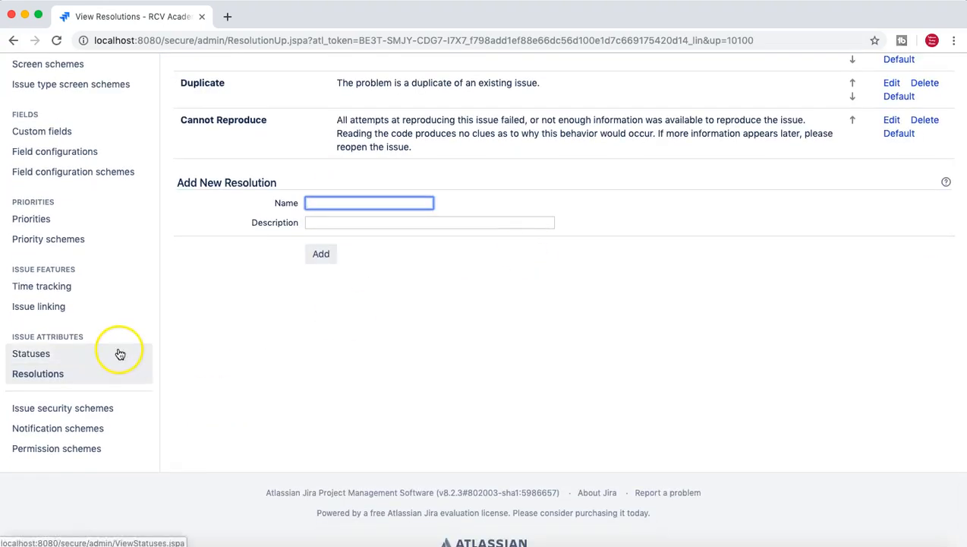
mouse_move(344, 342)
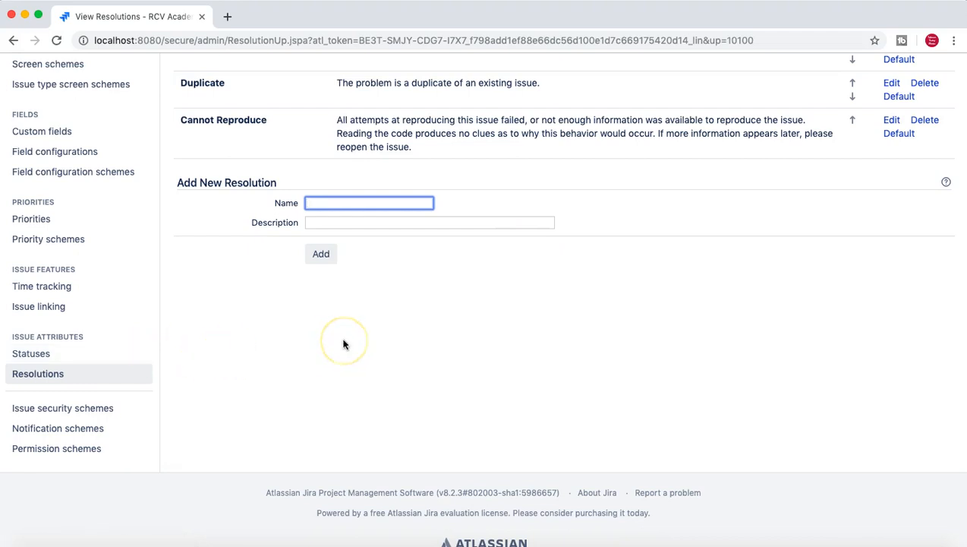